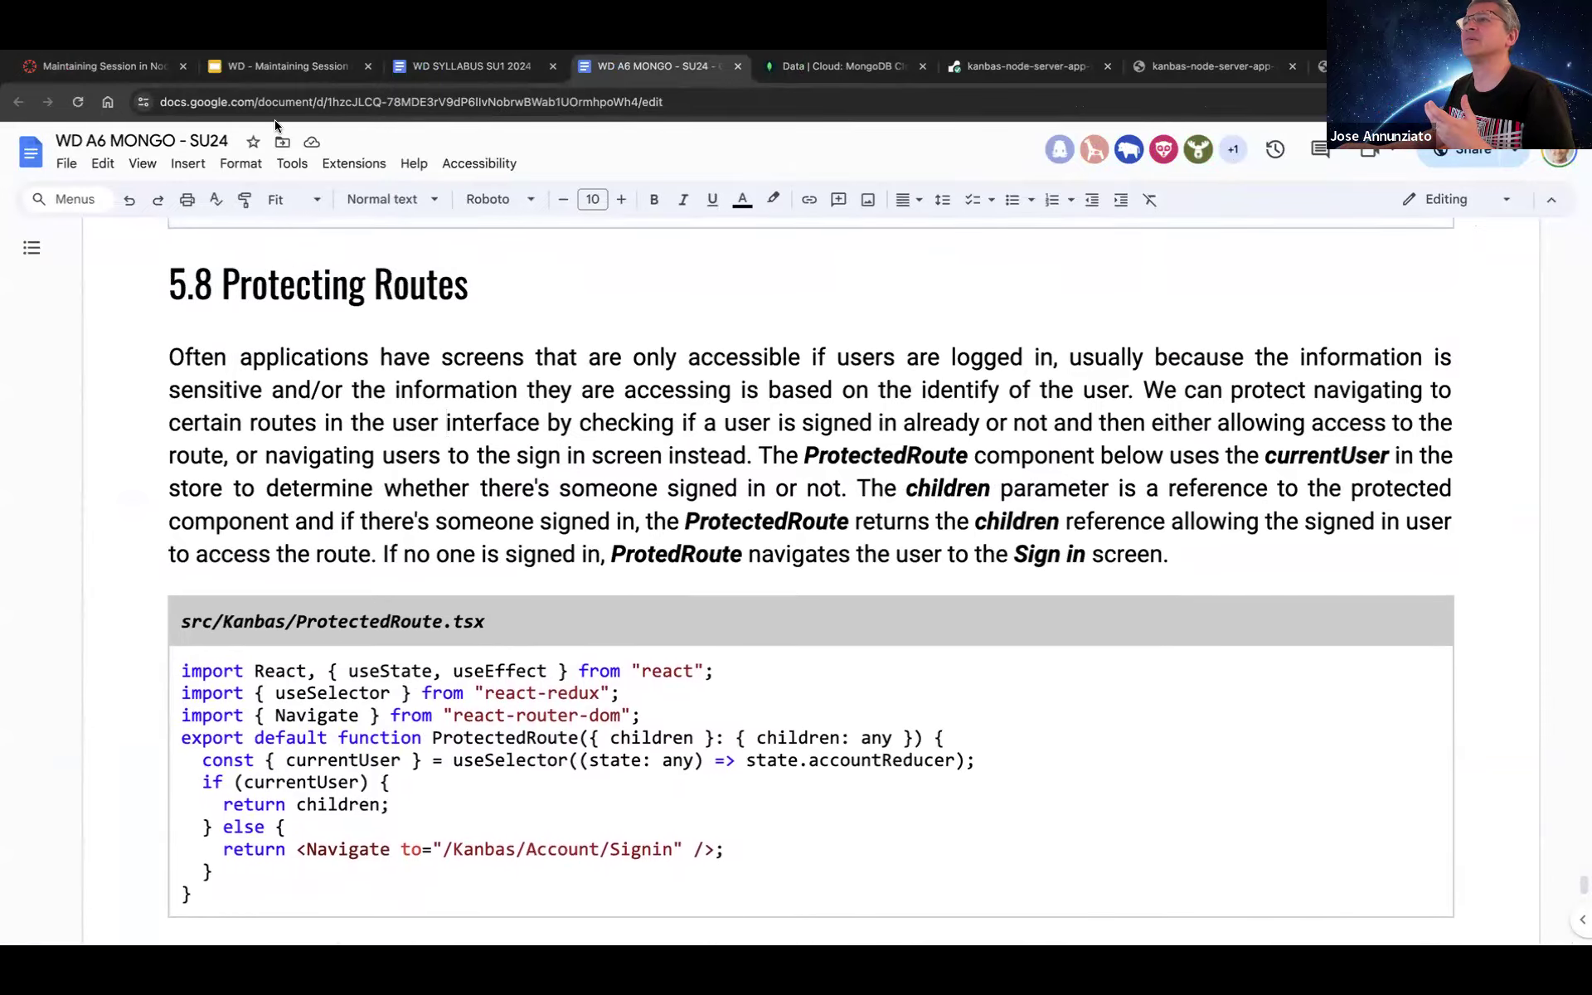
- View the signed-in user's Profile via the Account sidebar link, then return to the Google Doc
left_click(100, 64)
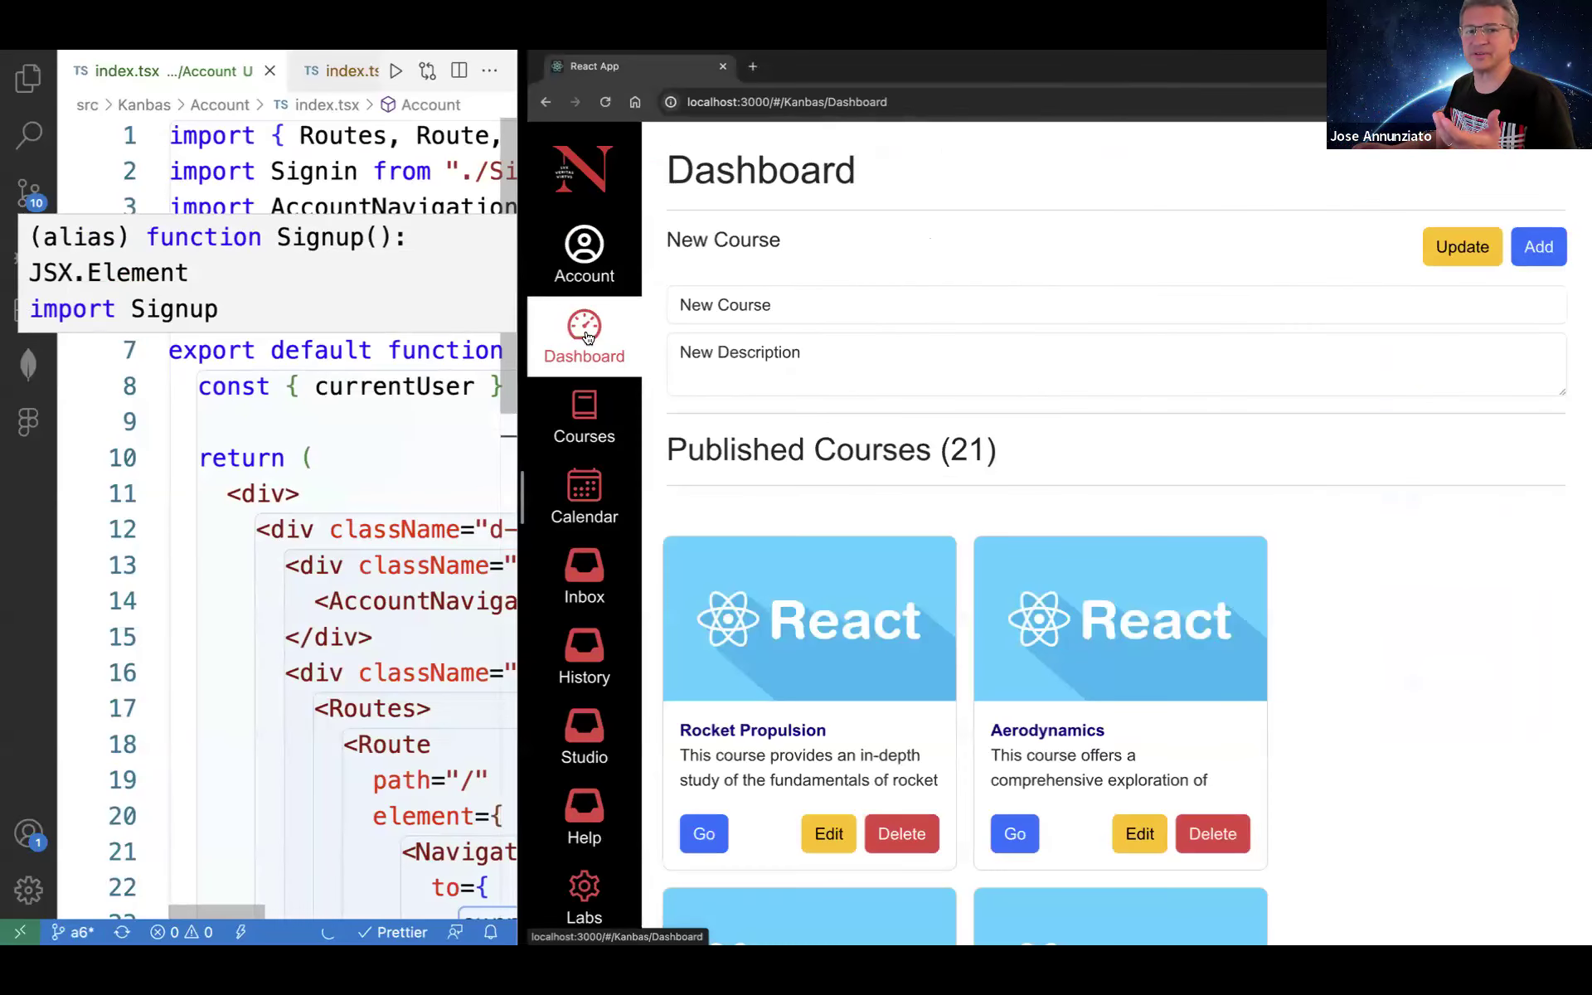
mouse_move(584, 424)
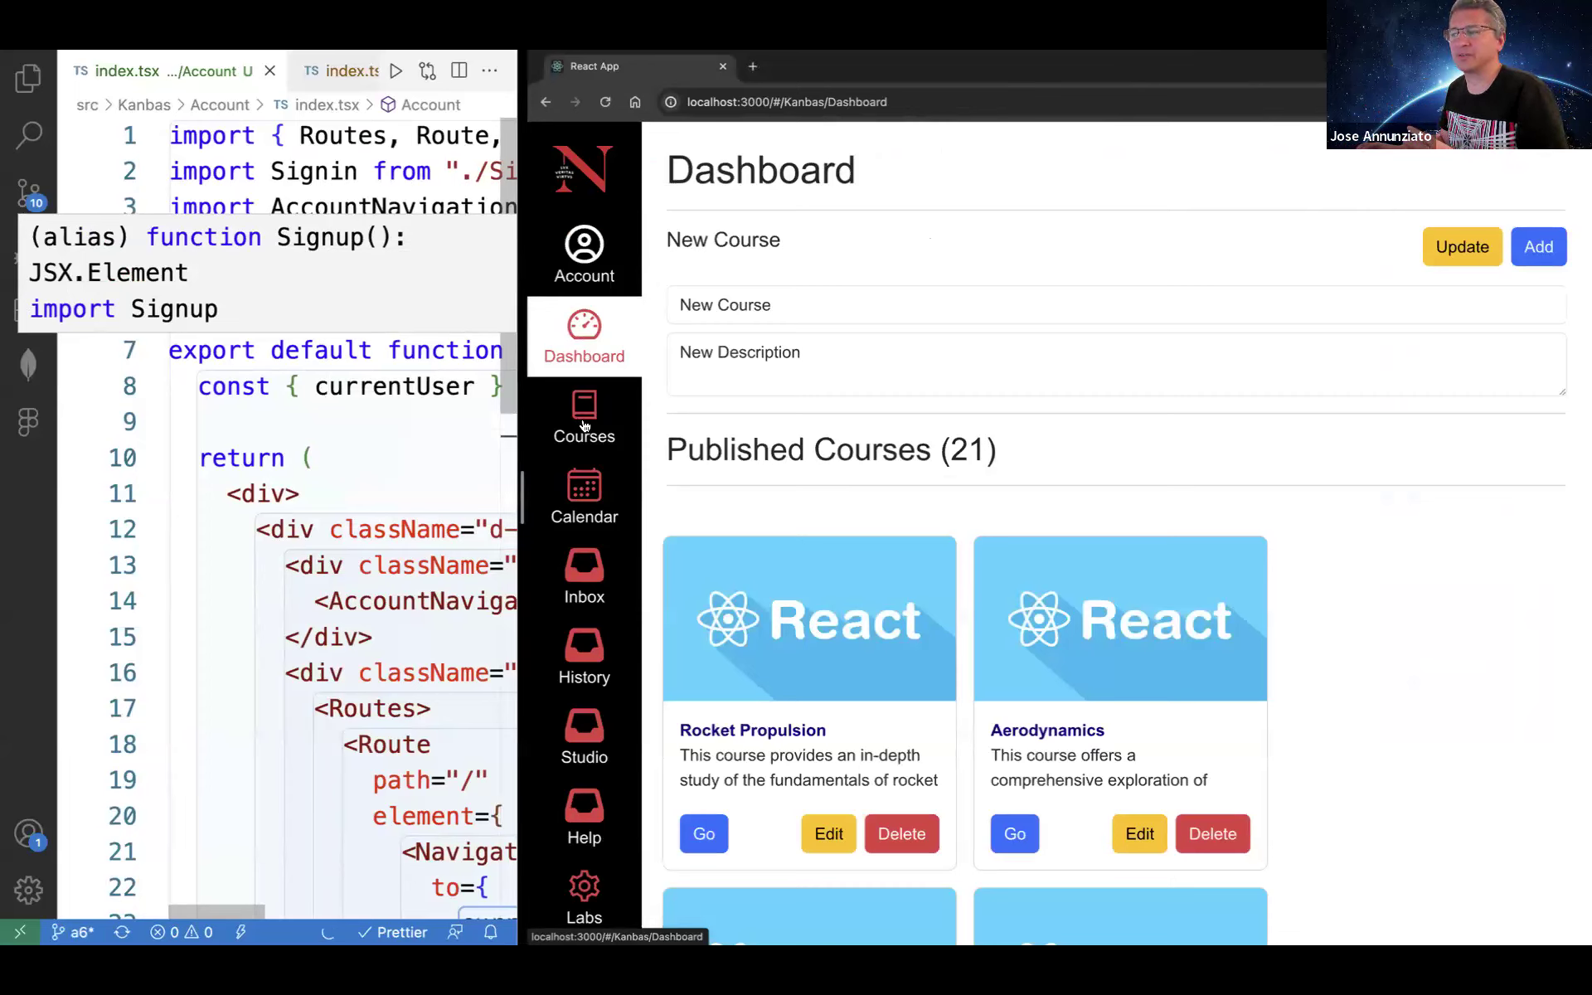
mouse_move(603, 412)
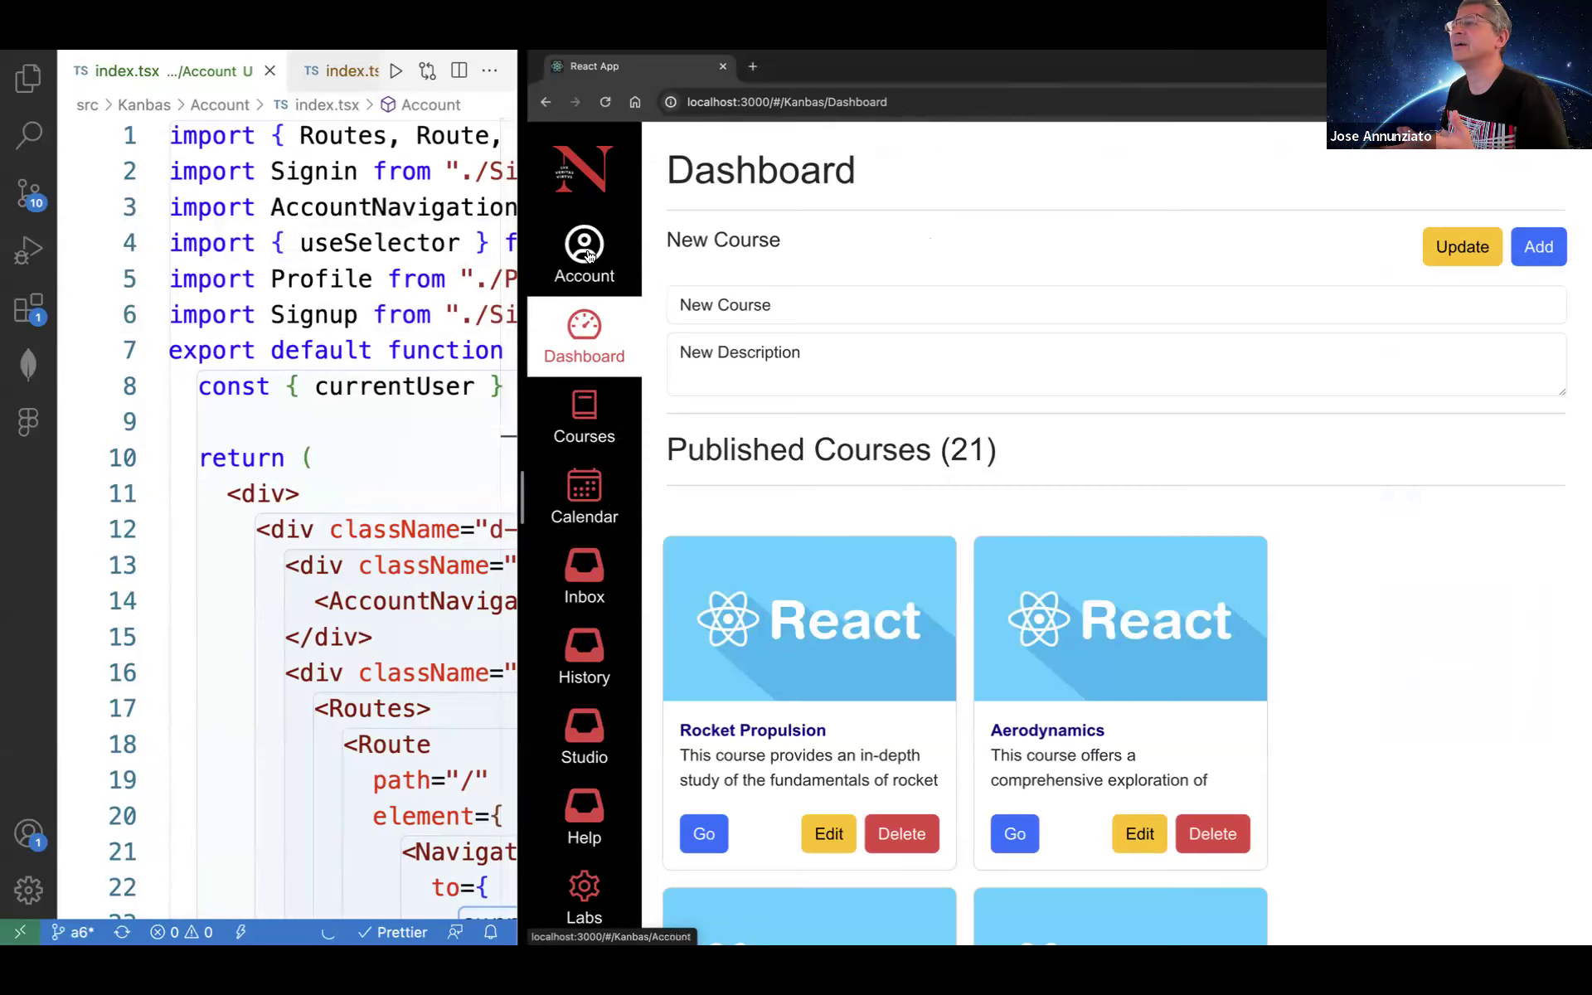
left_click(584, 255)
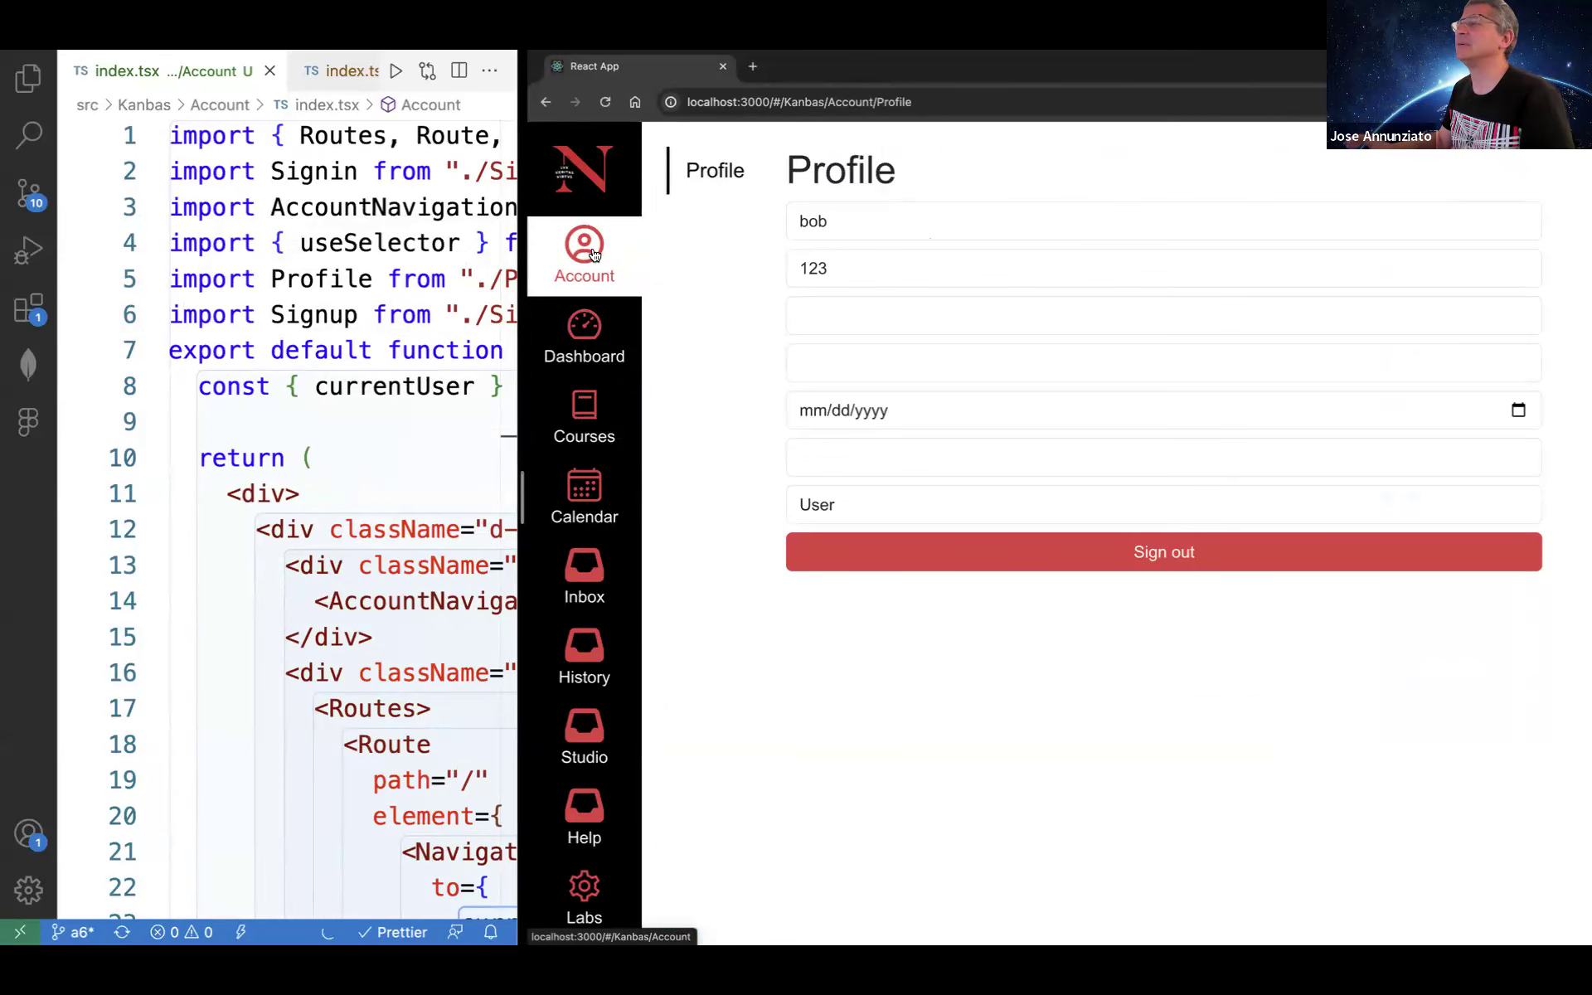
left_click(584, 325)
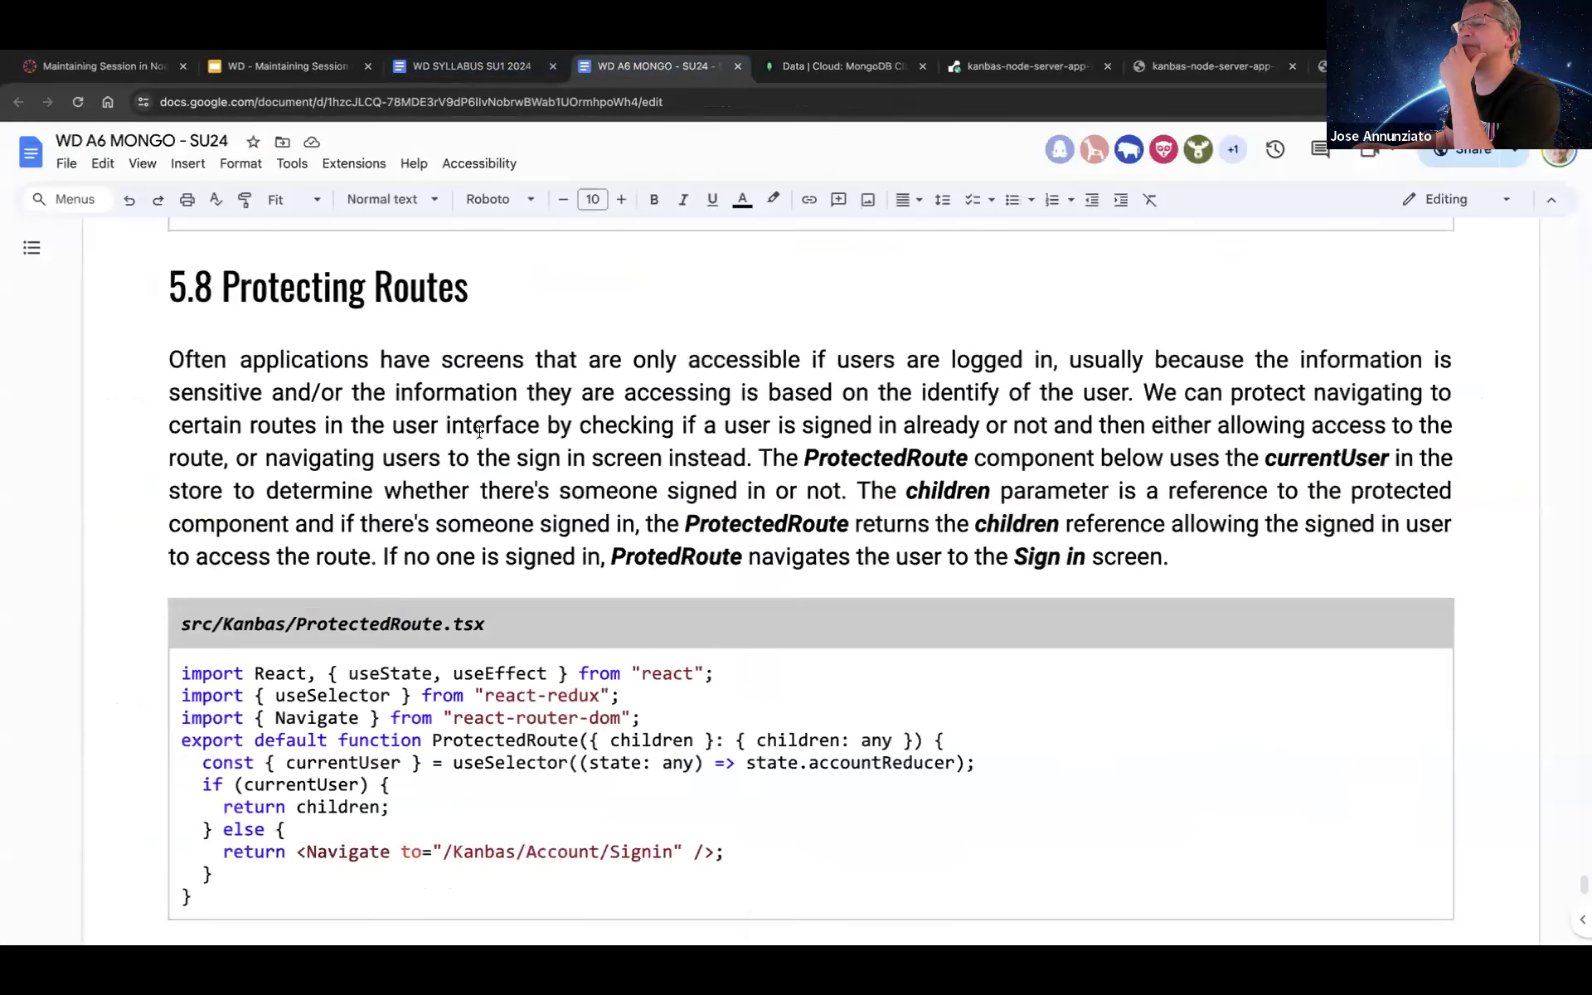
- Read section 5.8 on ProtectedRoute wrapping Dashboard and Courses, selecting the ProtectedRoute file name
scroll("down", 3)
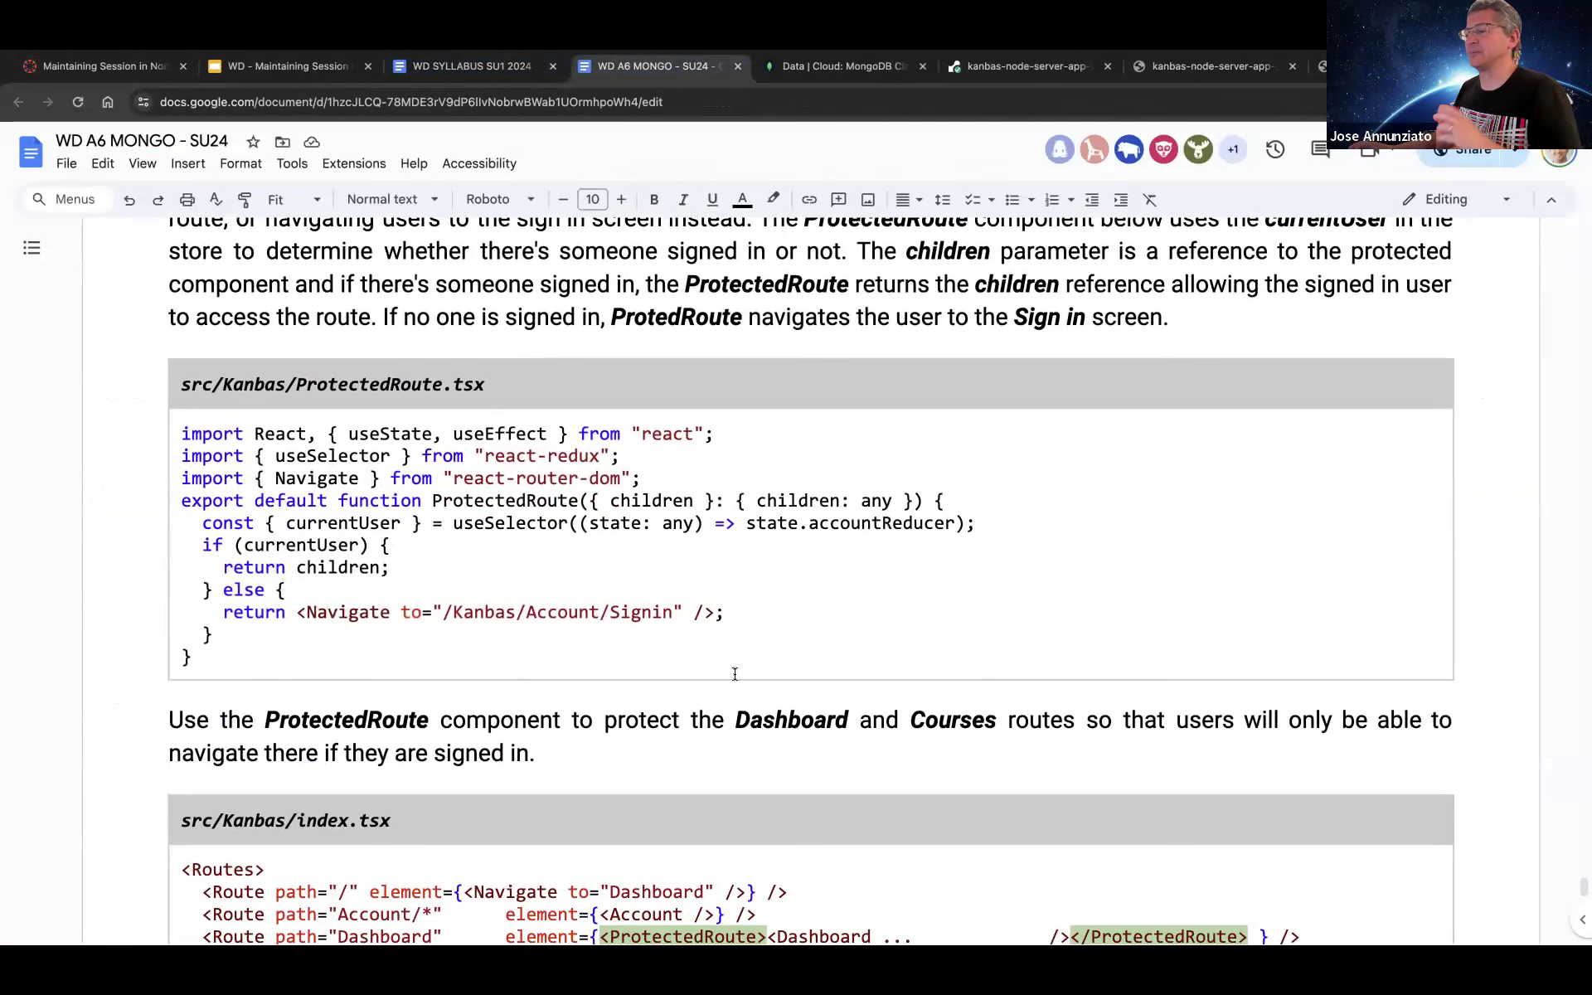
scroll("down", 3)
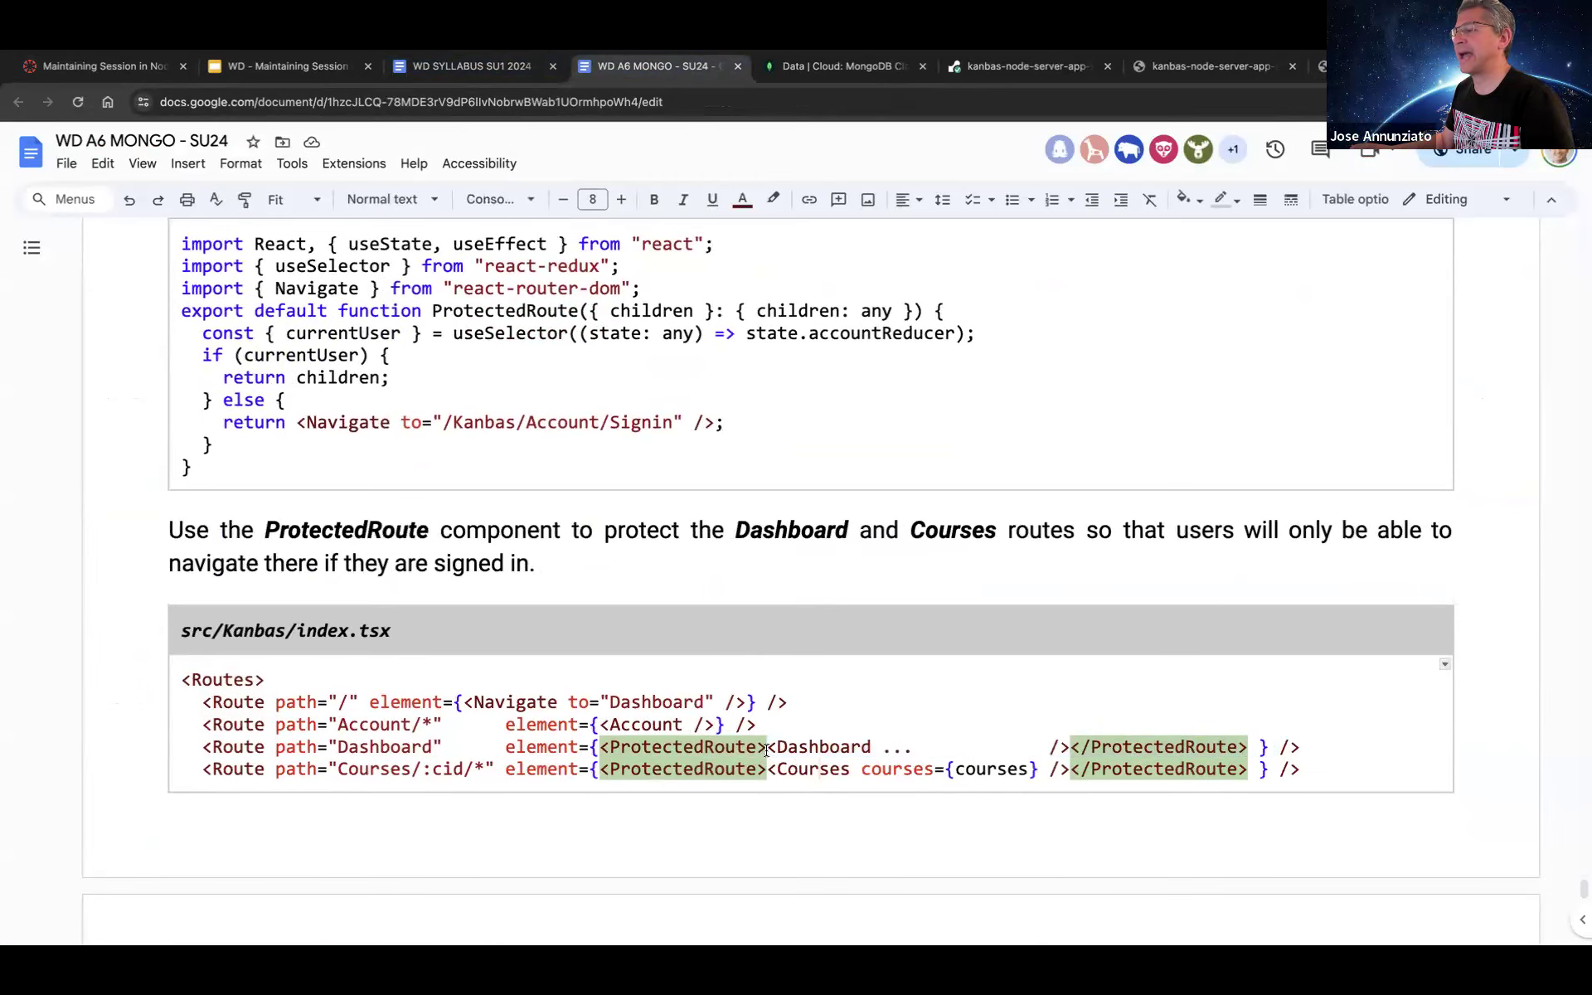
mouse_move(1216, 754)
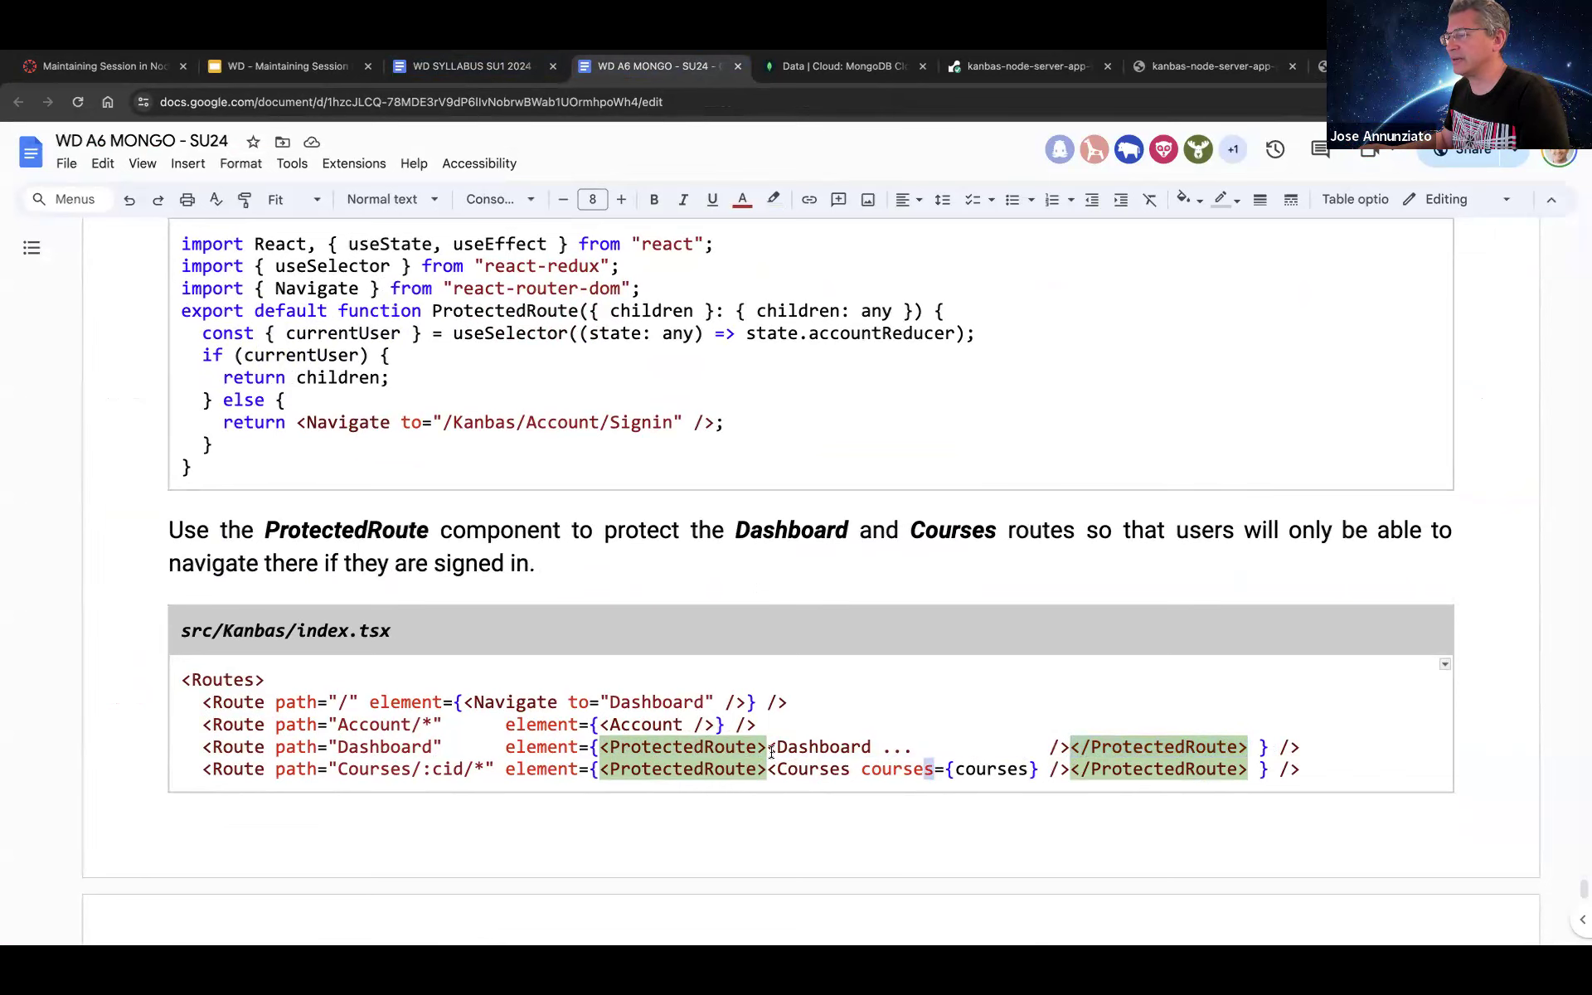
left_click_drag(768, 746, 1068, 746)
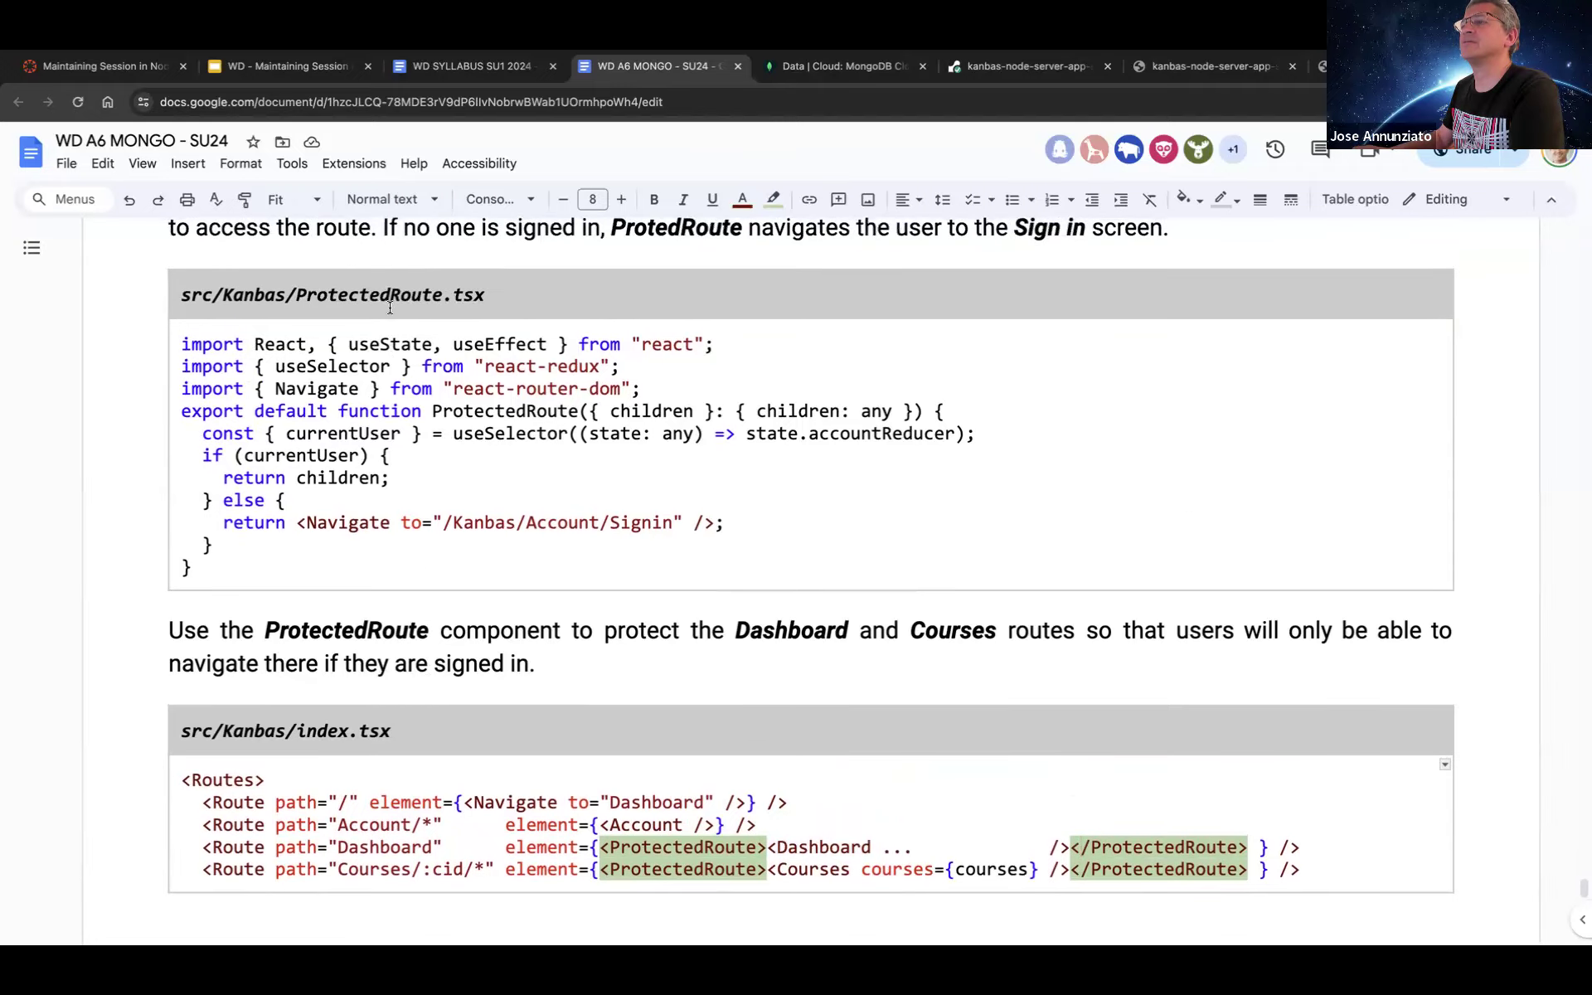
double_click(402, 295)
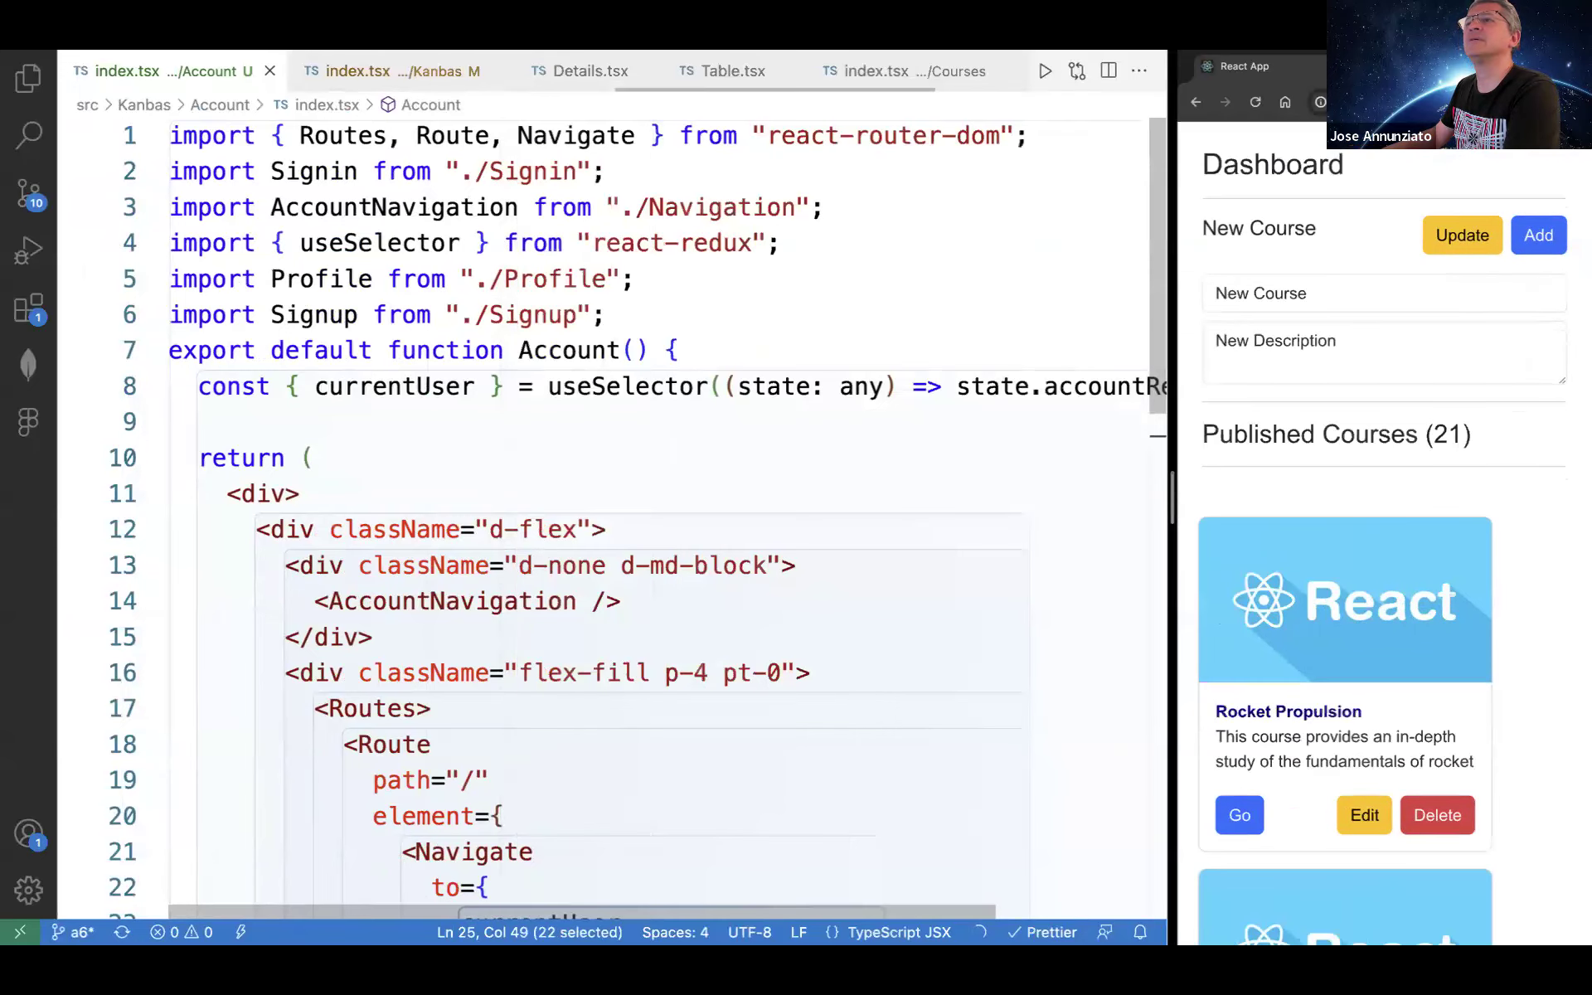
- Add ProtectedRoute.tsx under src/Kanbas/Account and paste the ProtectedRoute component code
left_click(27, 97)
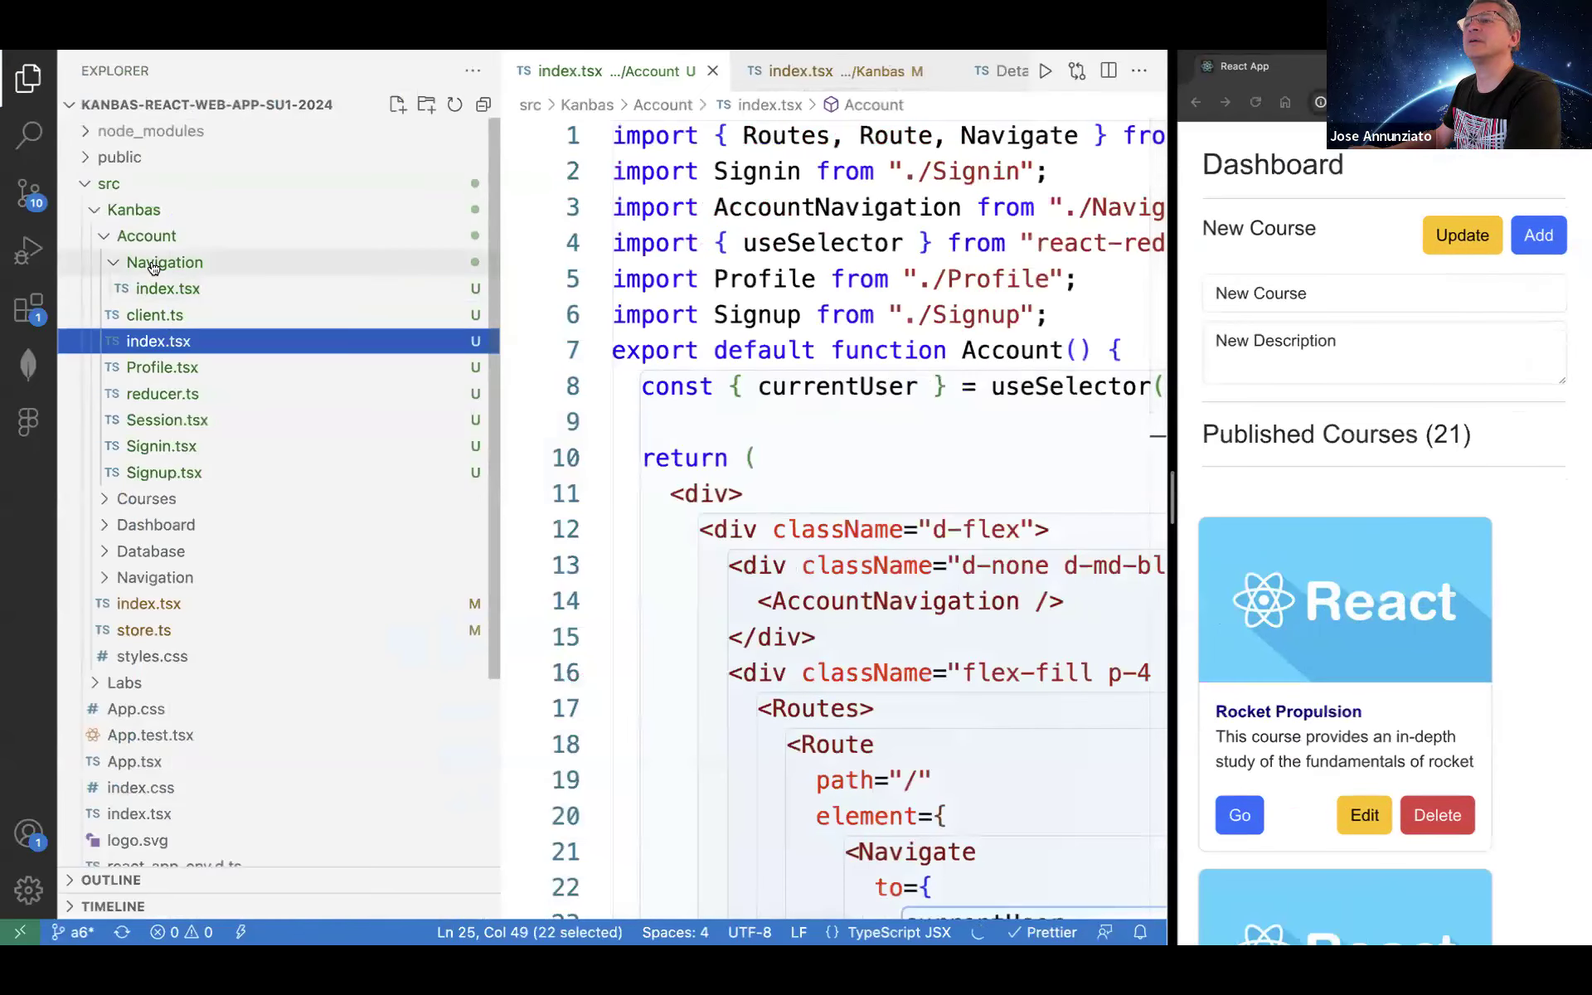
type("ProtectedRoute.tsx")
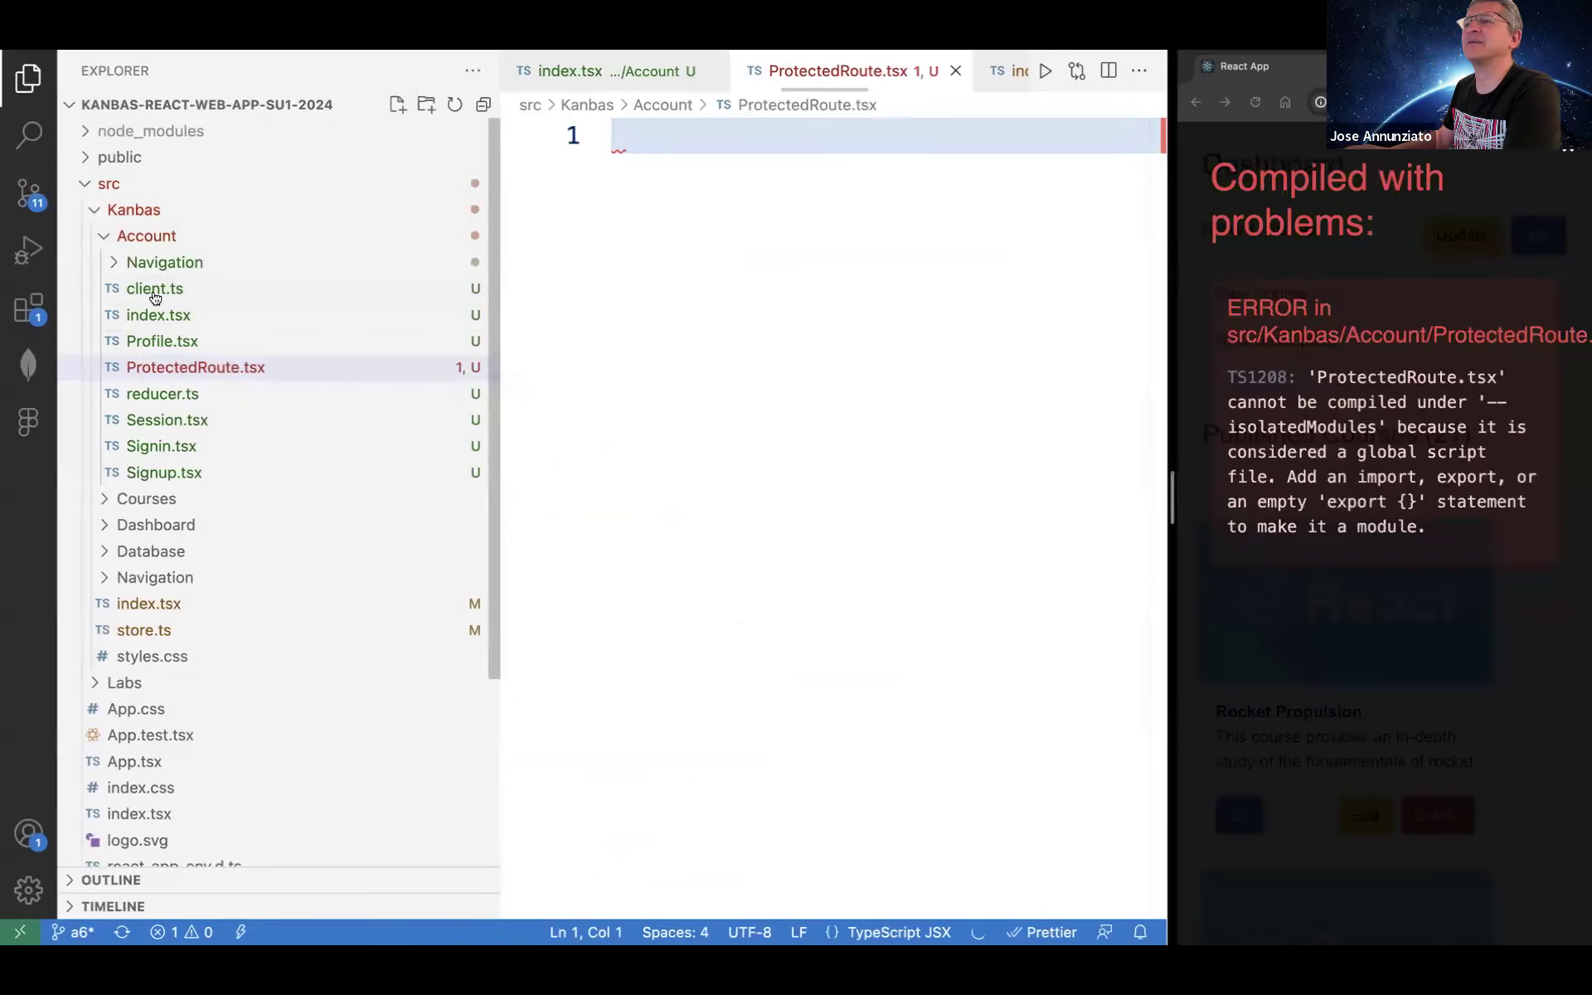
left_click(196, 368)
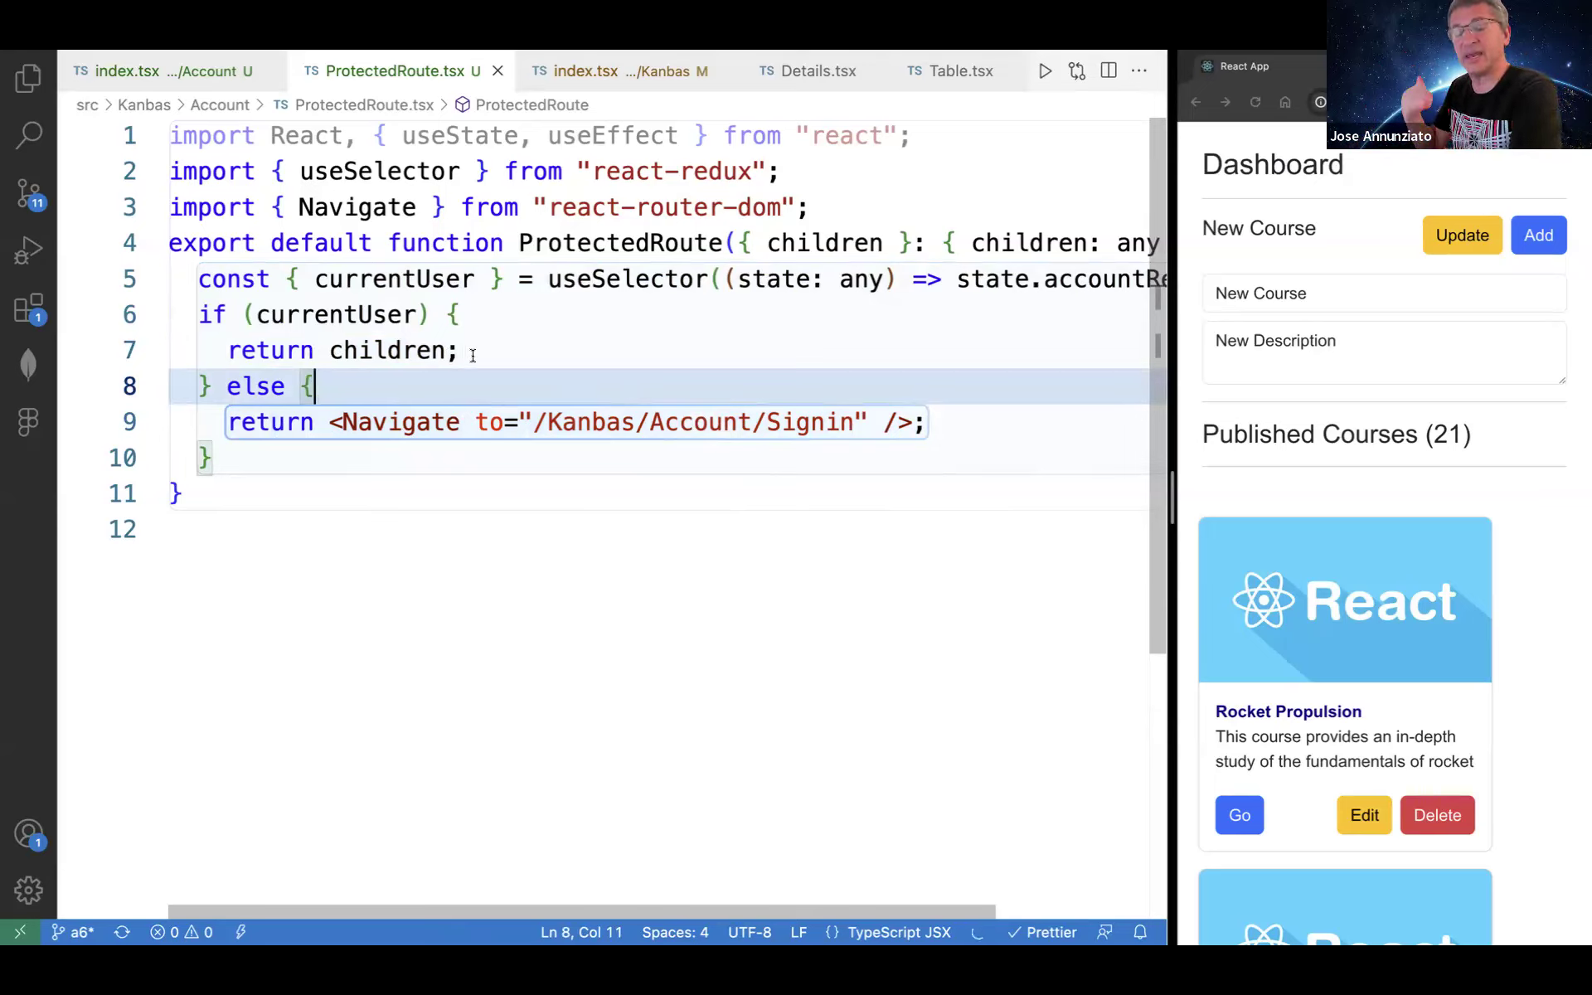
mouse_move(765, 339)
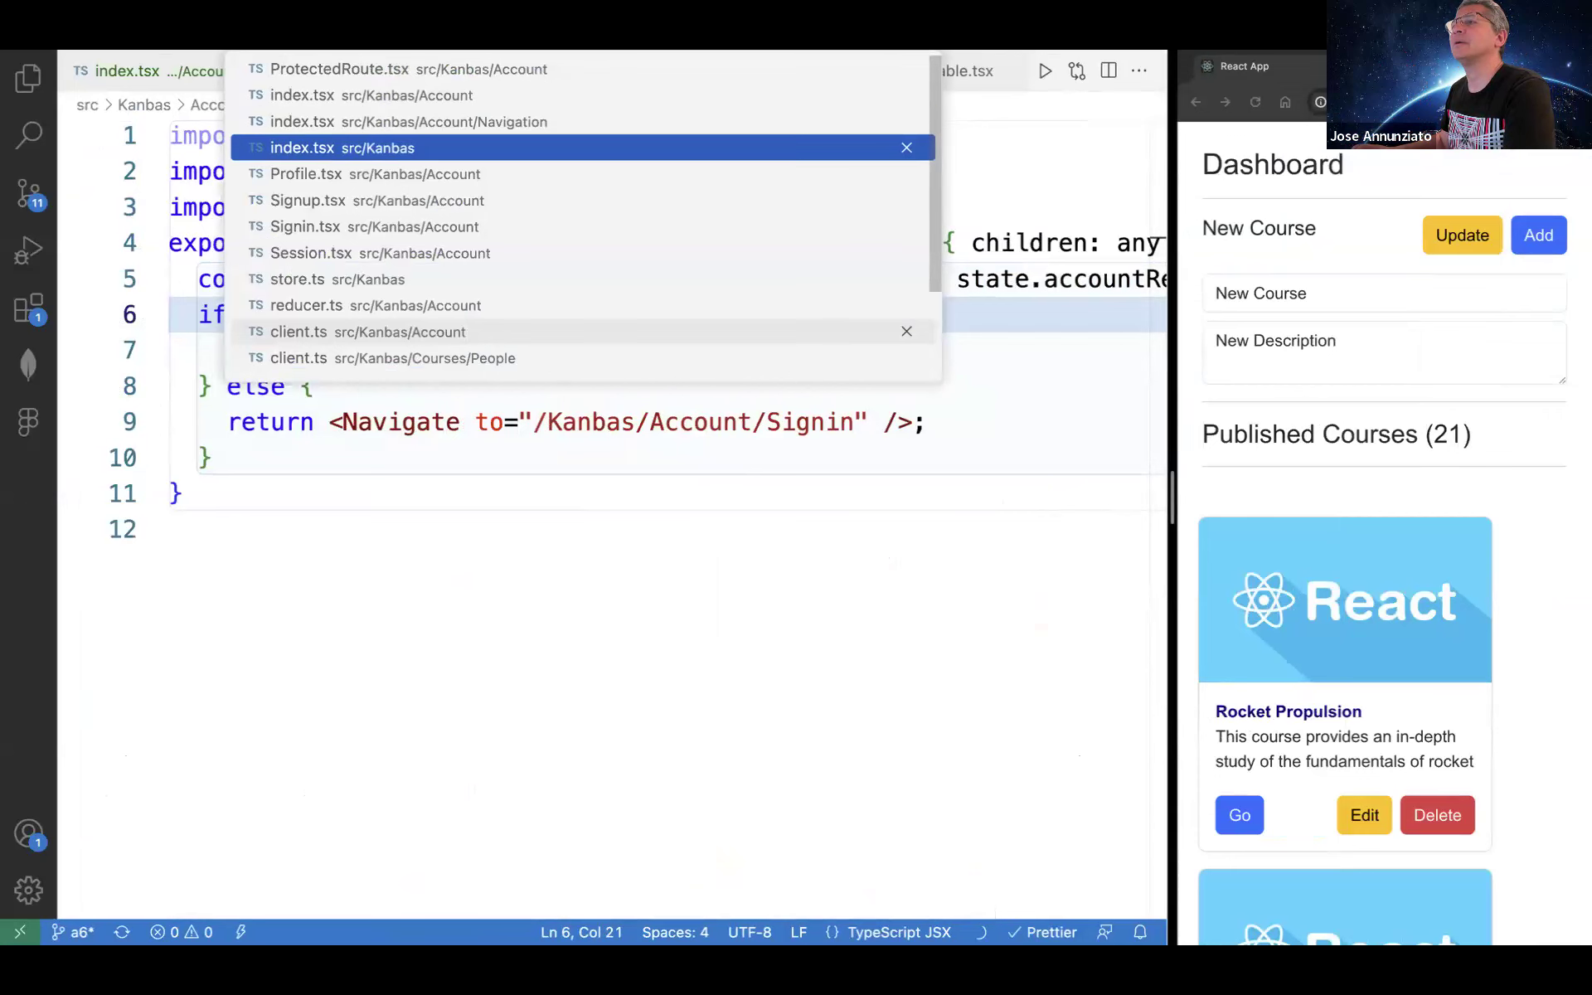
- In Kanbas index.tsx, surround <Courses courses={courses} /> with <ProtectedRoute>...</ProtectedRoute>
left_click(333, 147)
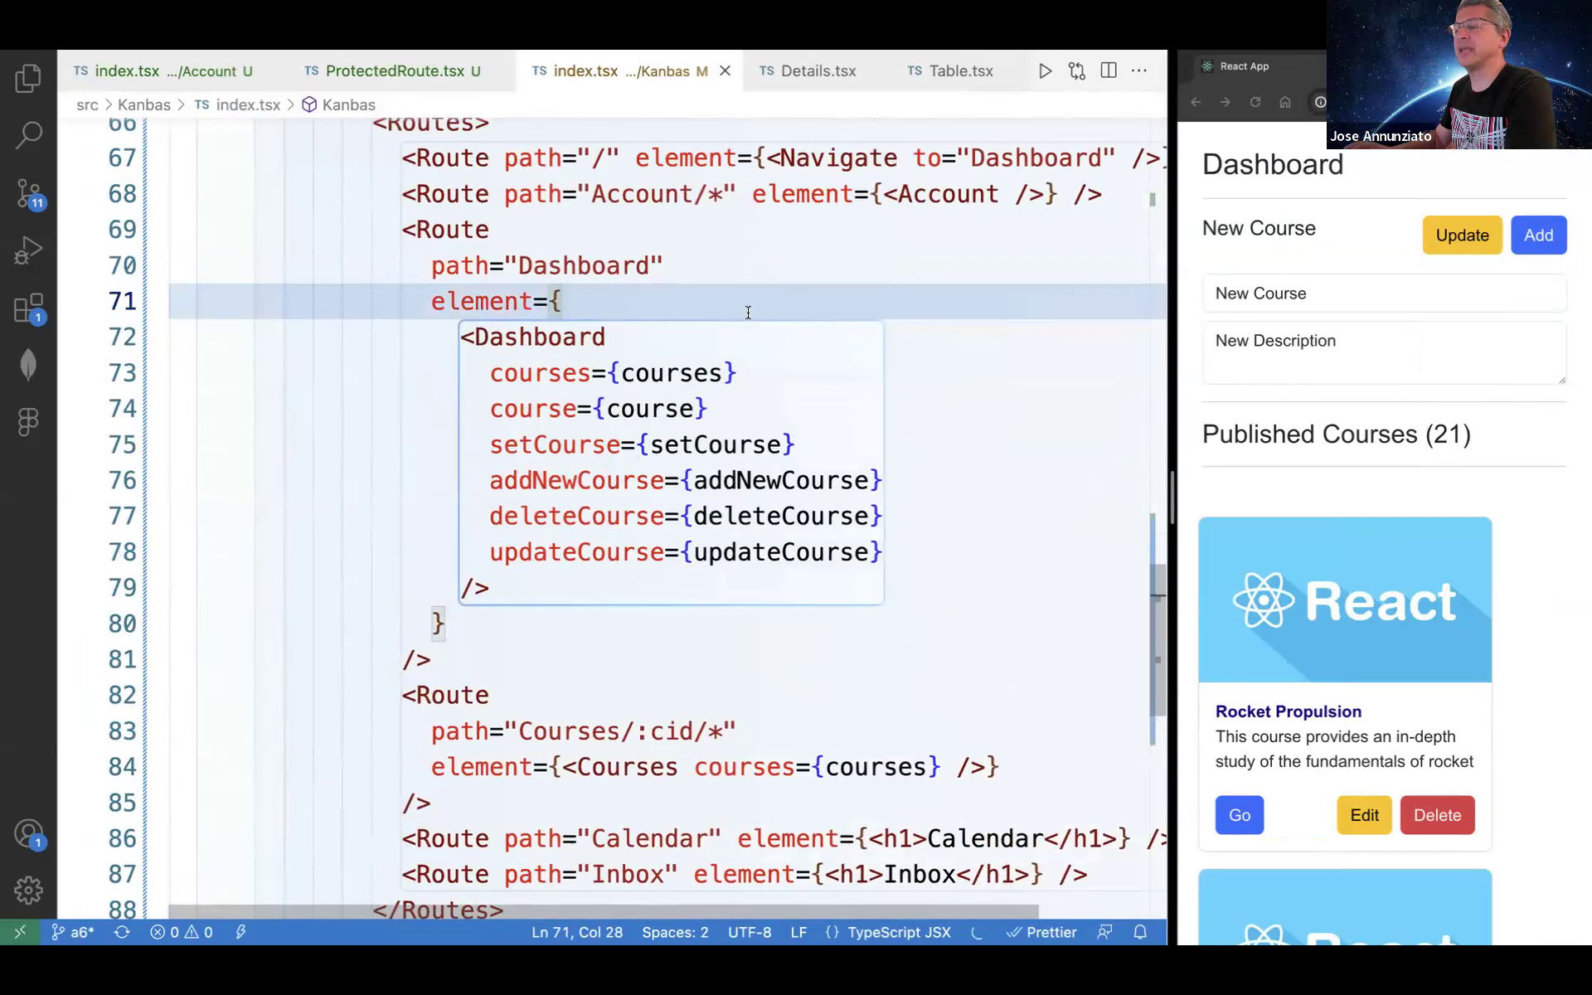
type("<P")
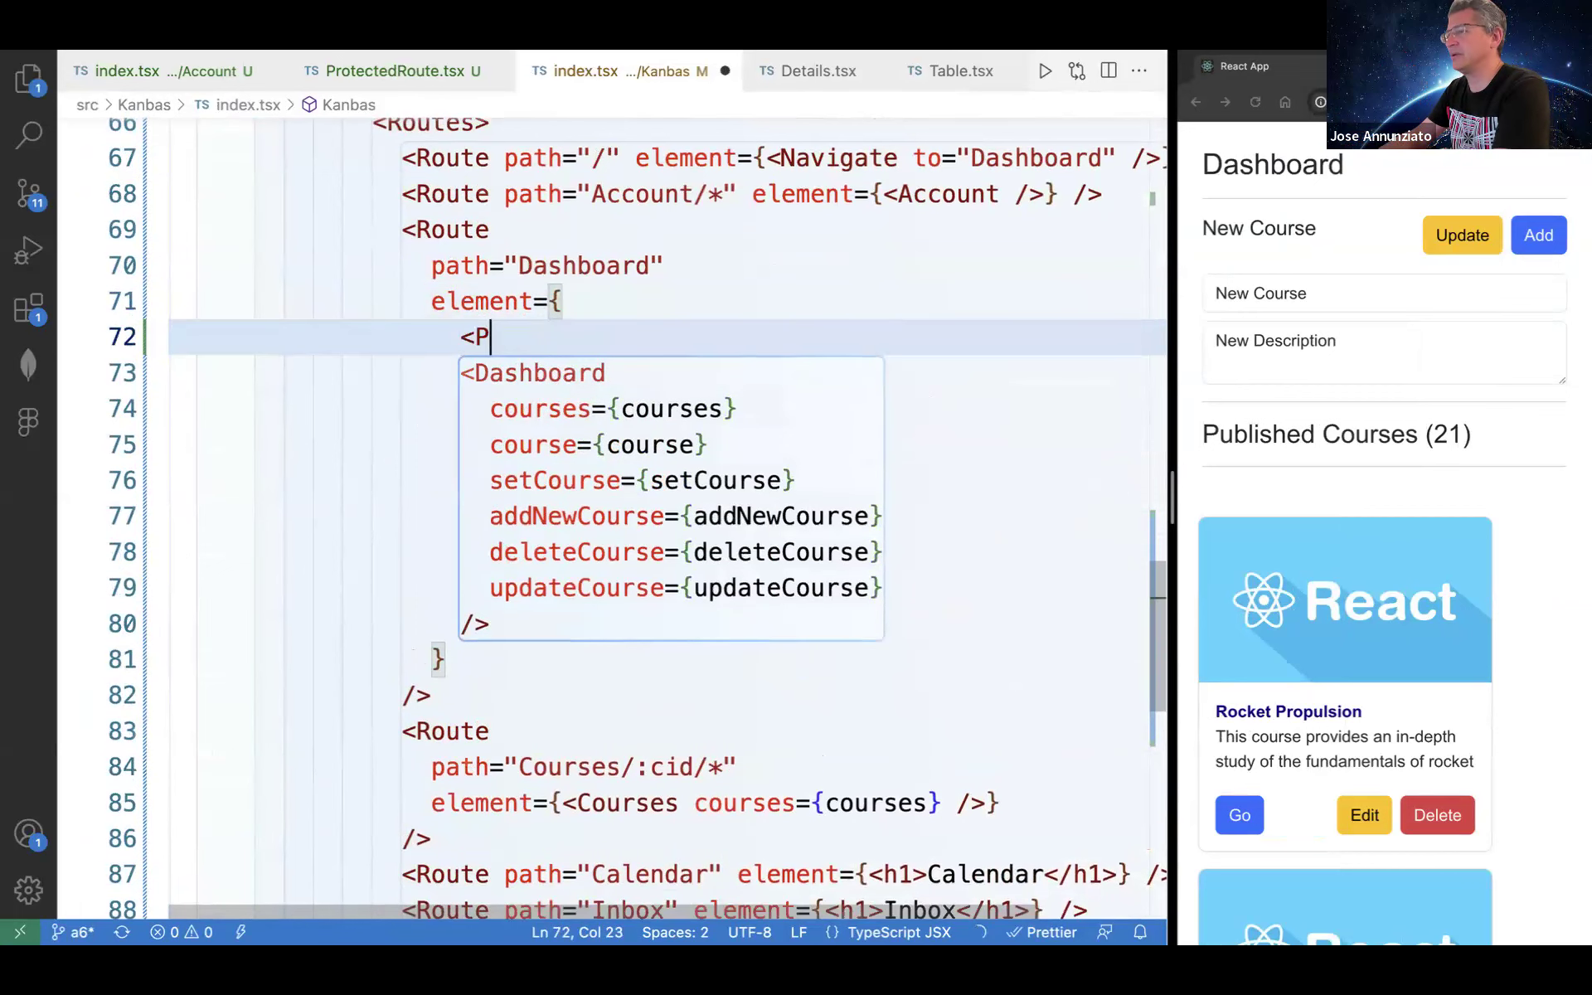
type("rotectedRoute>")
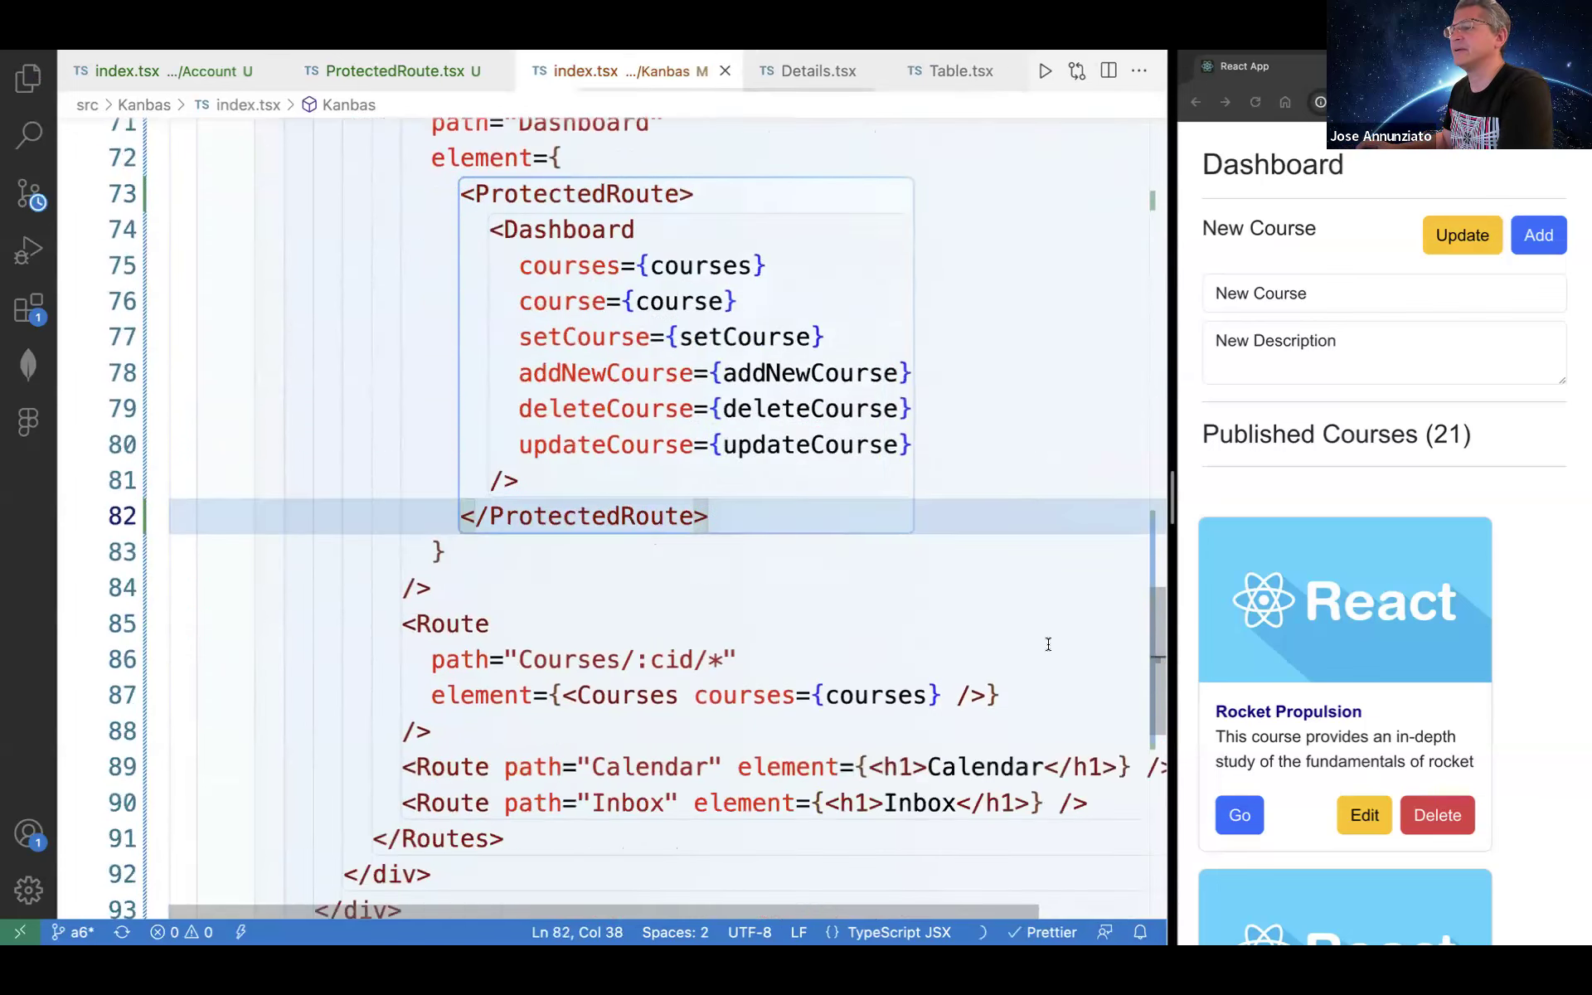
scroll("down", 3)
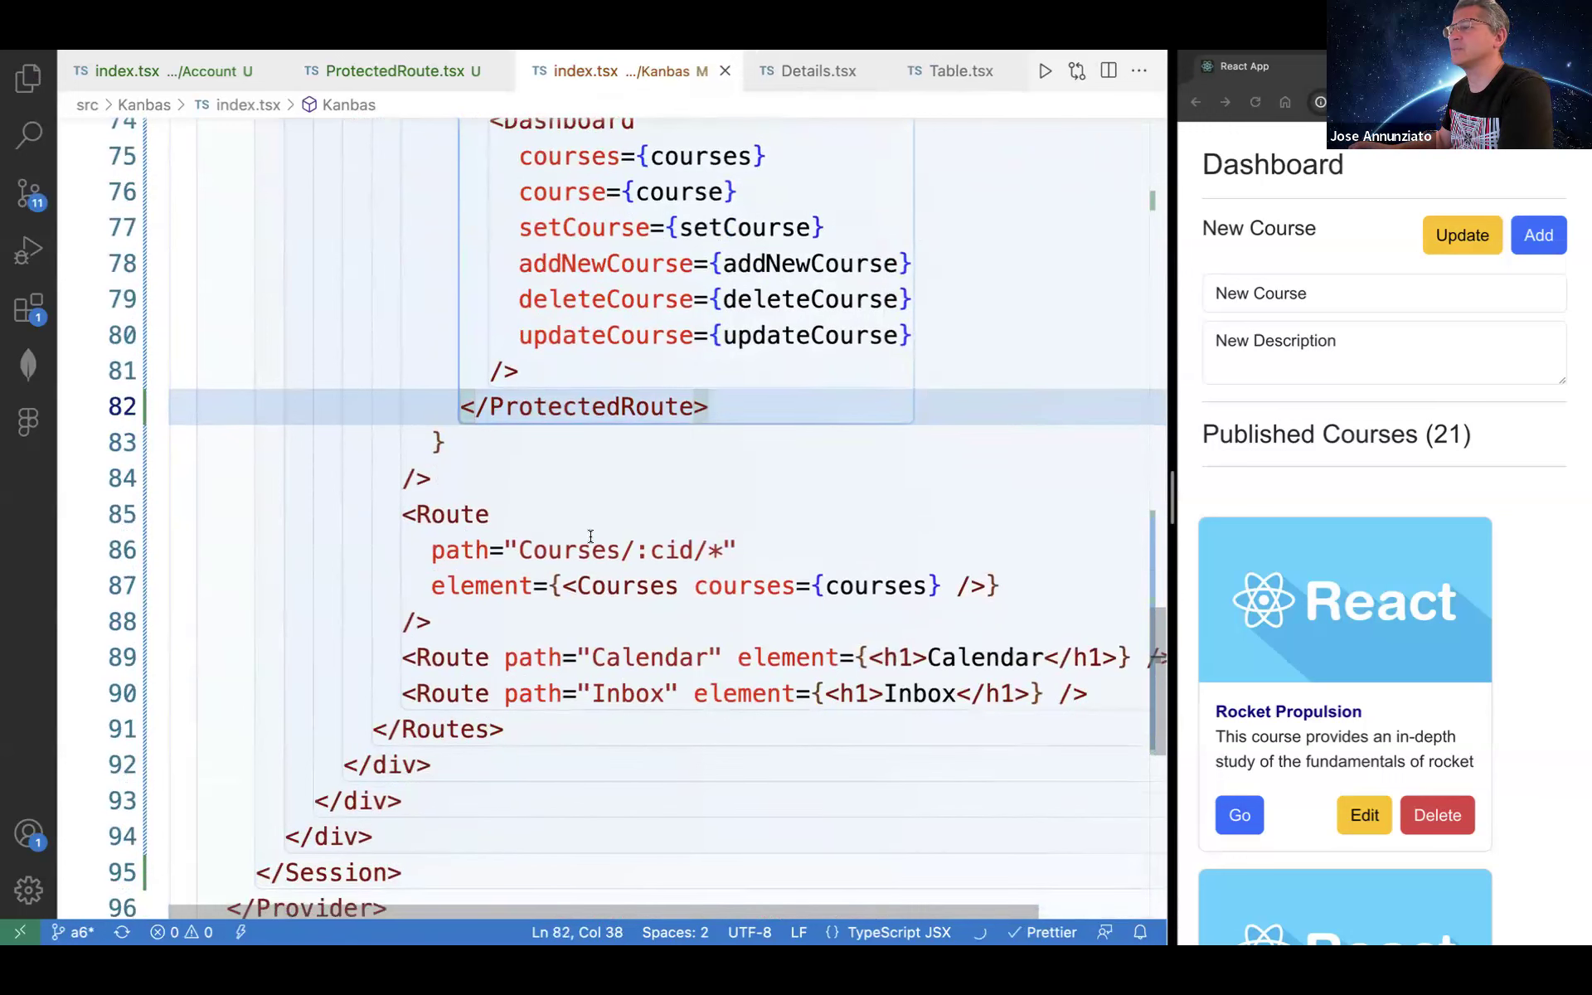
type("</ProtectedRoute>")
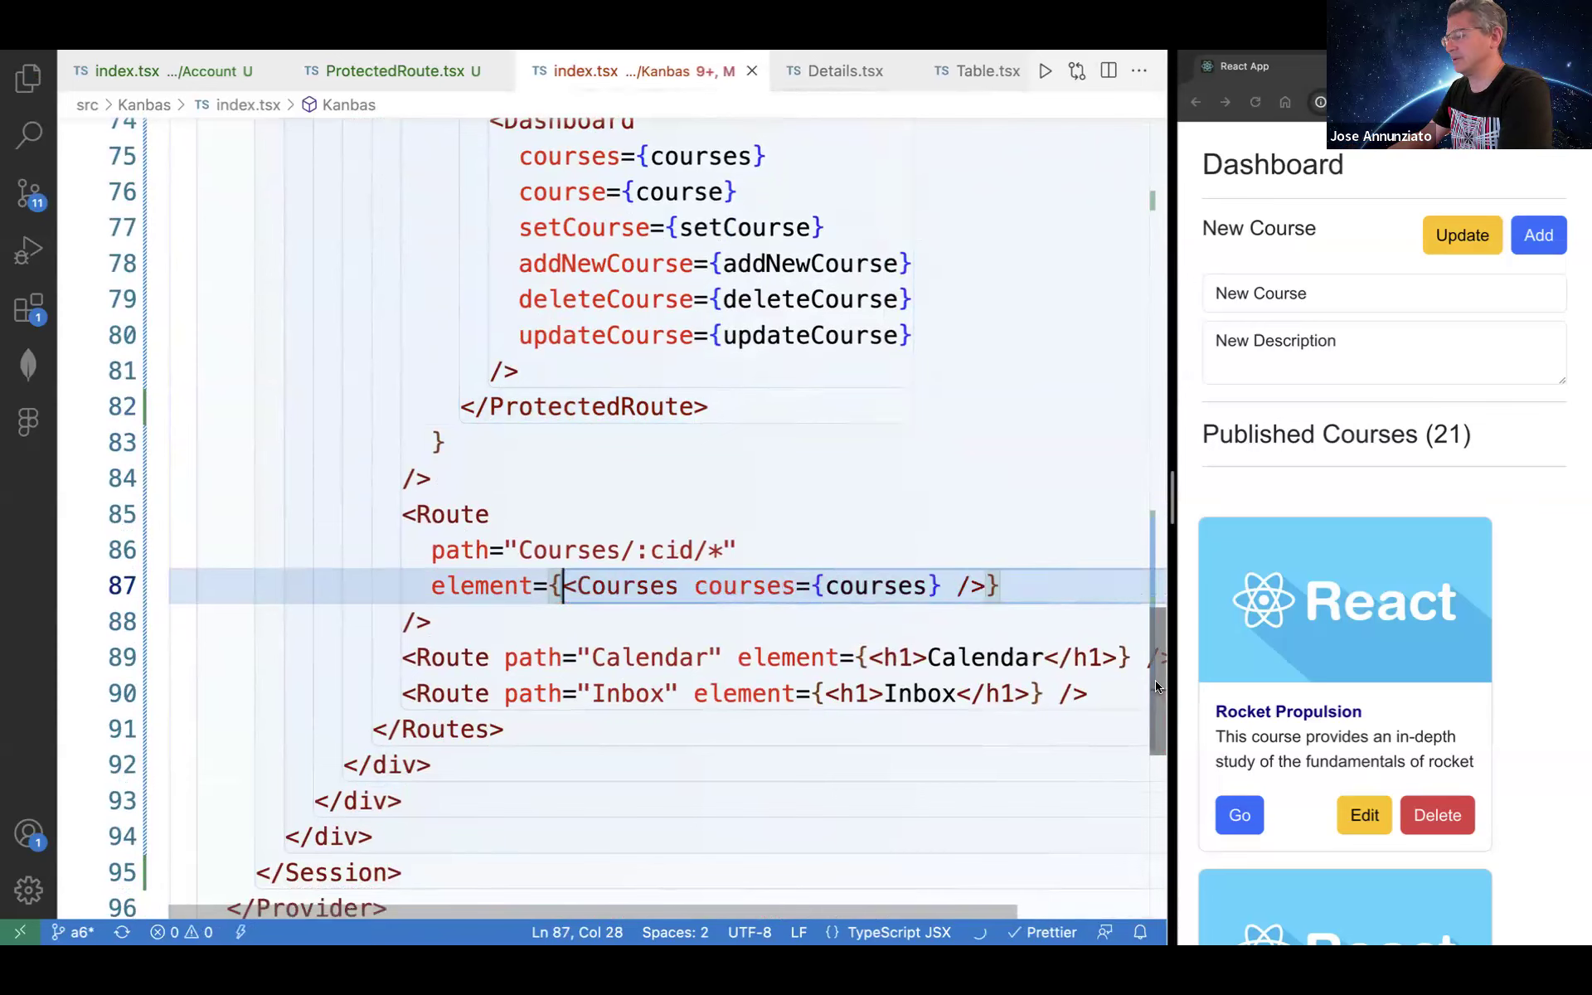
type("Pro")
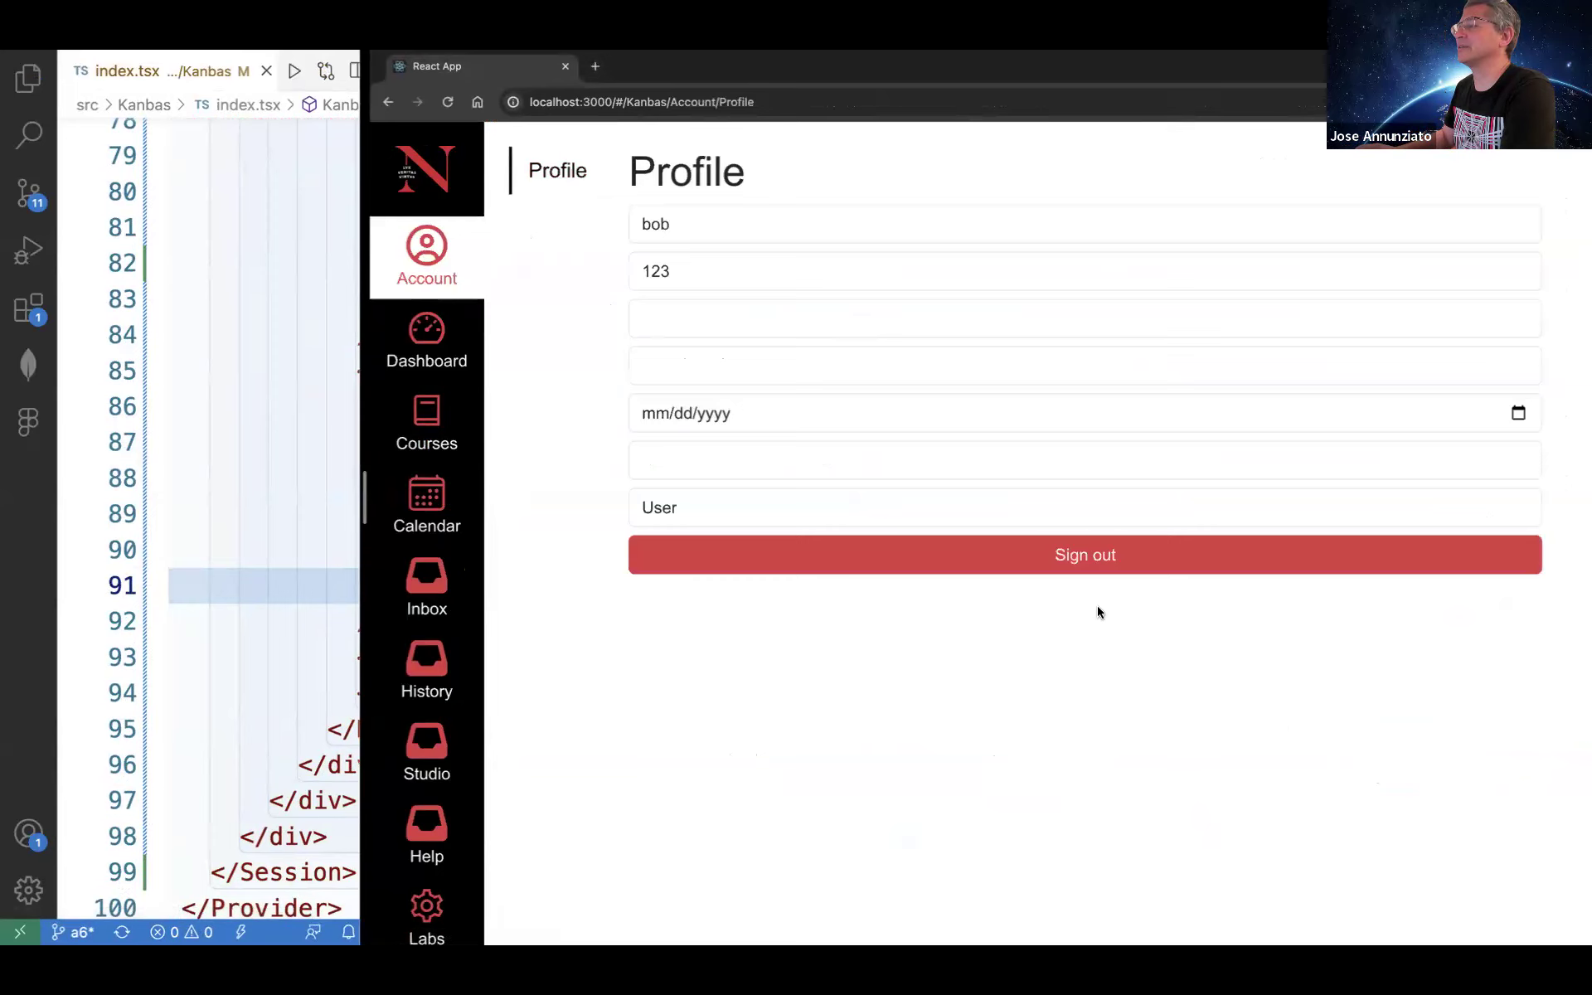
- Sign out, then visit Calendar, History and Dashboard; only Dashboard redirects to Sign in
left_click(1086, 554)
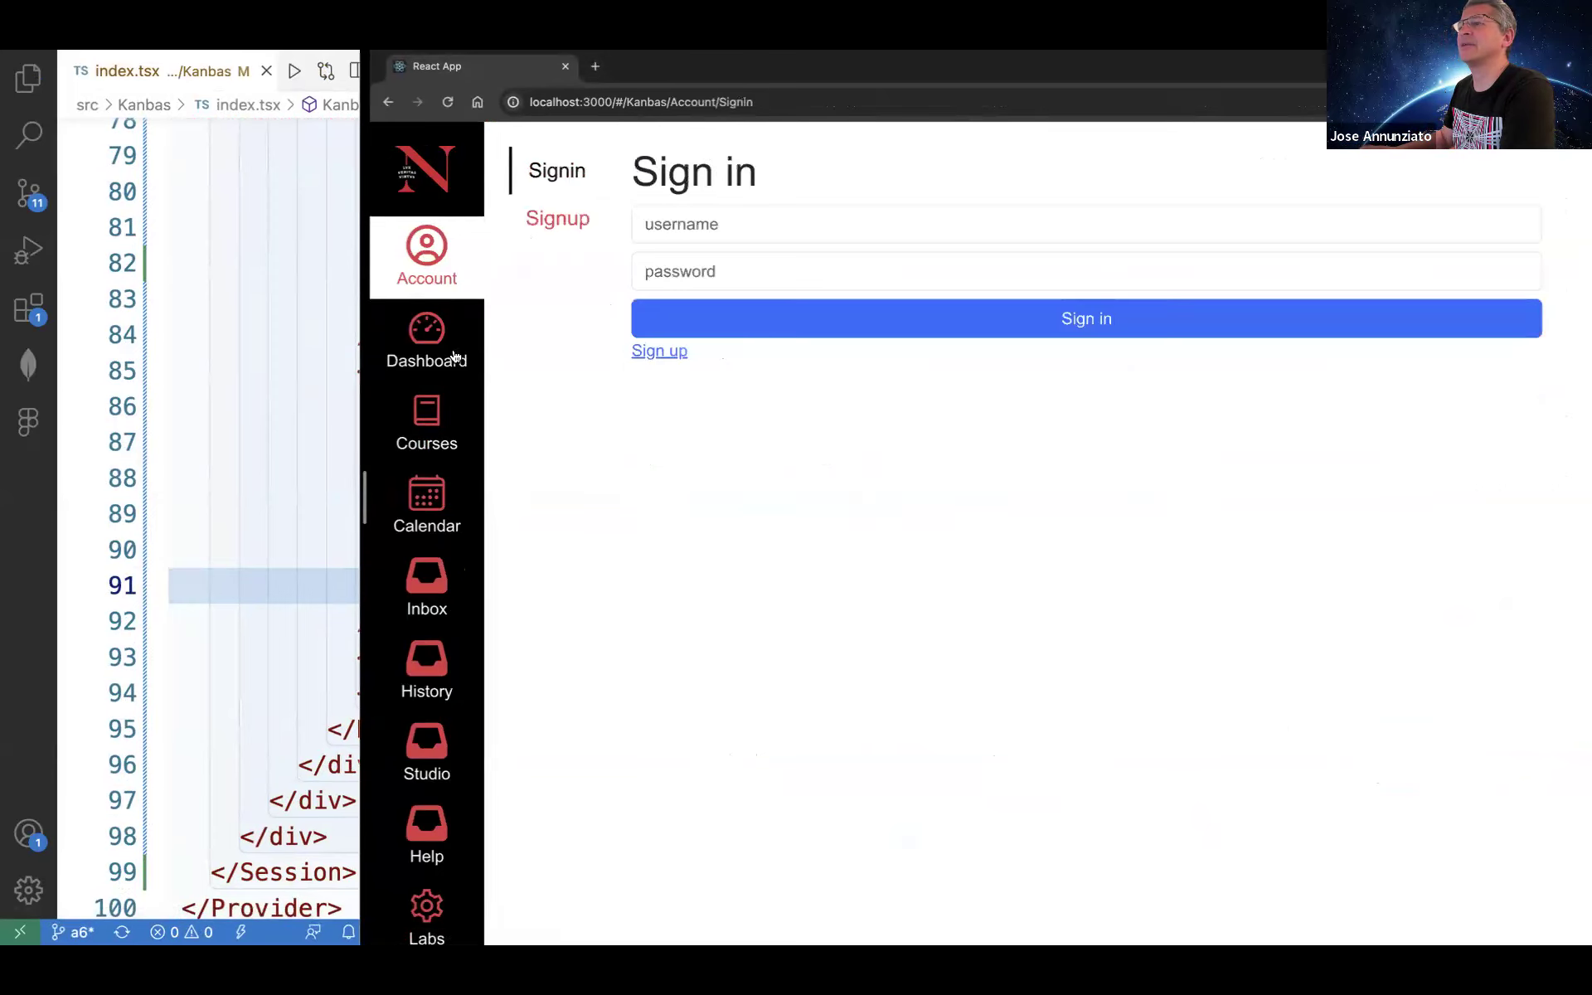
mouse_move(421, 332)
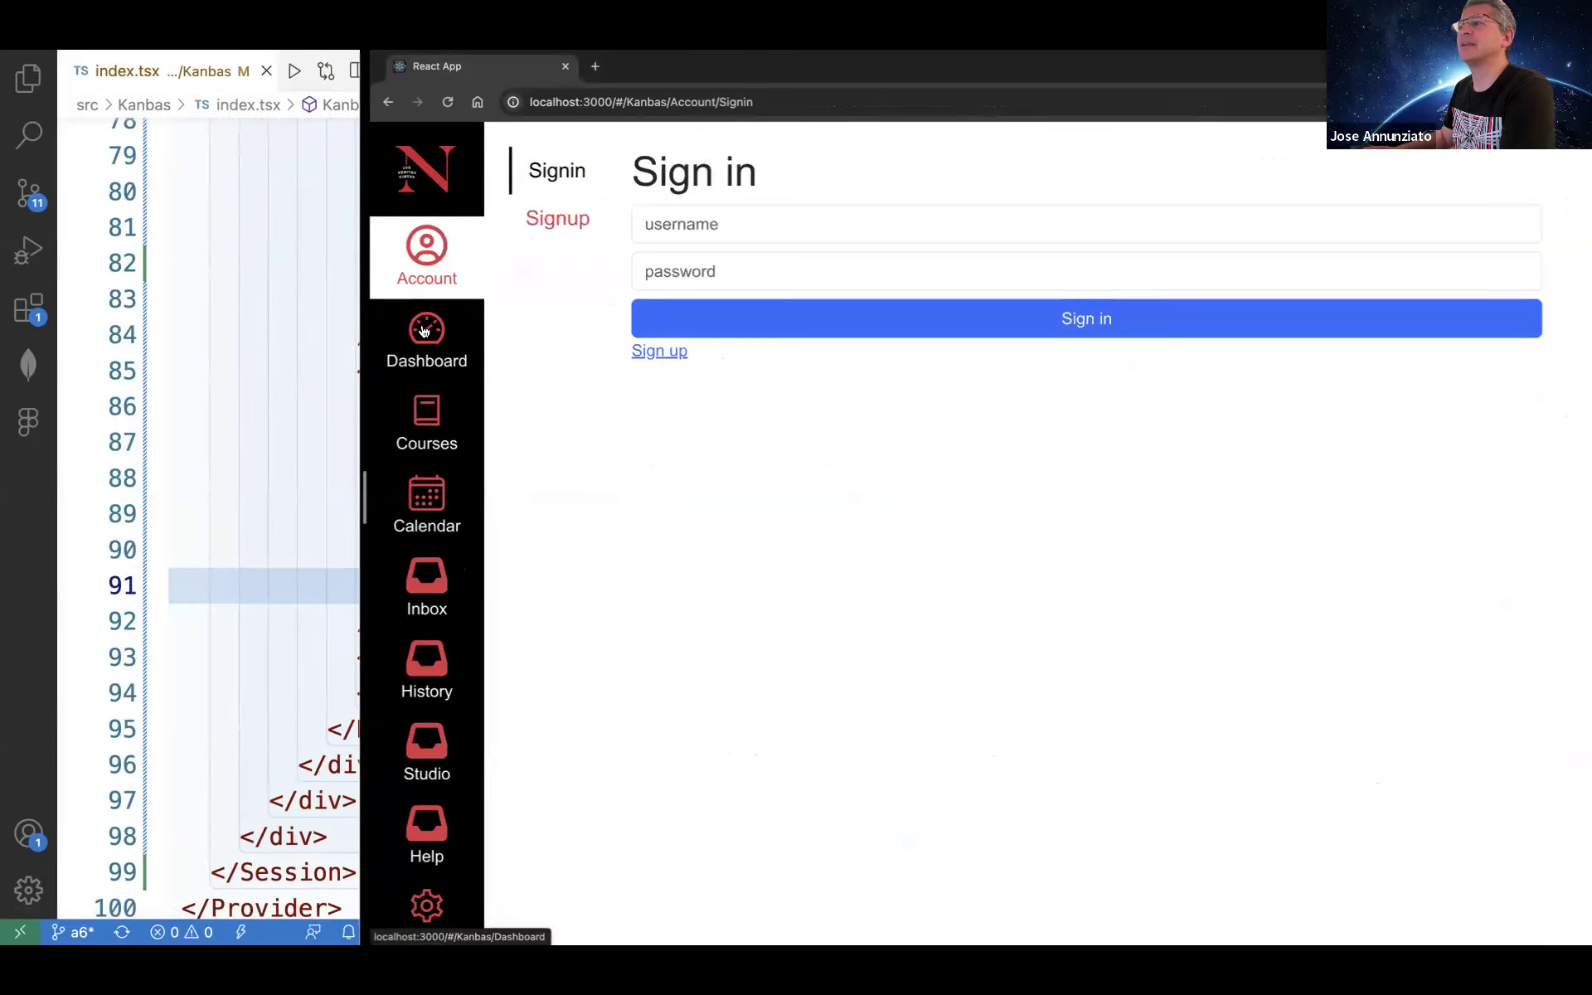
mouse_move(763, 116)
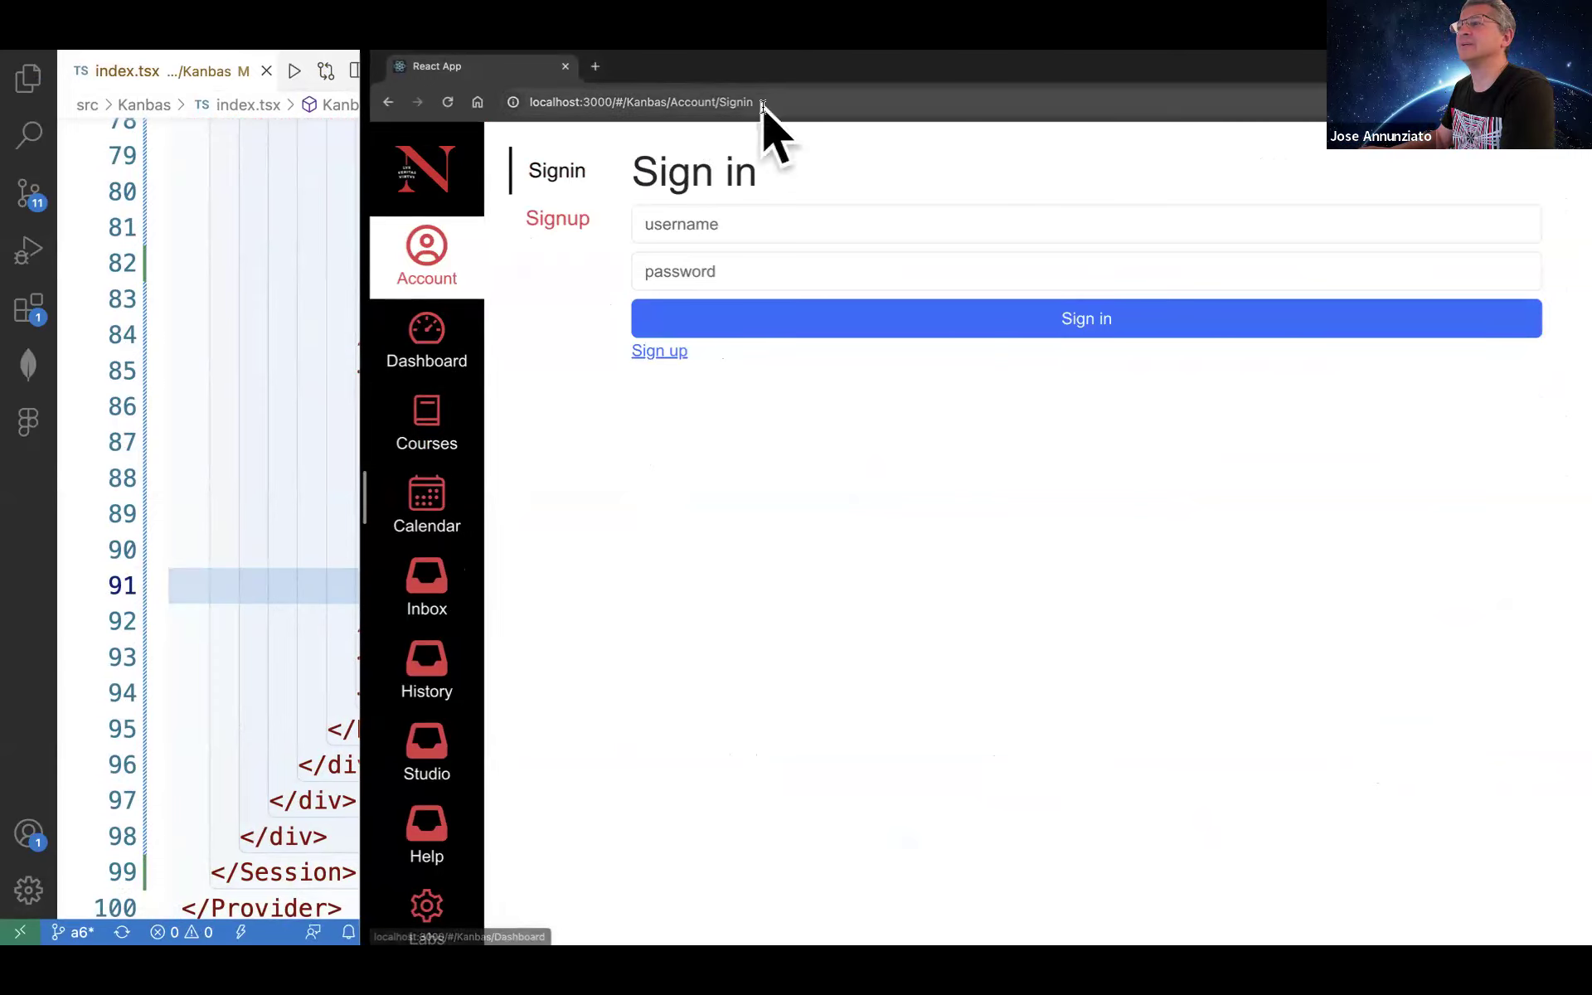
mouse_move(427, 432)
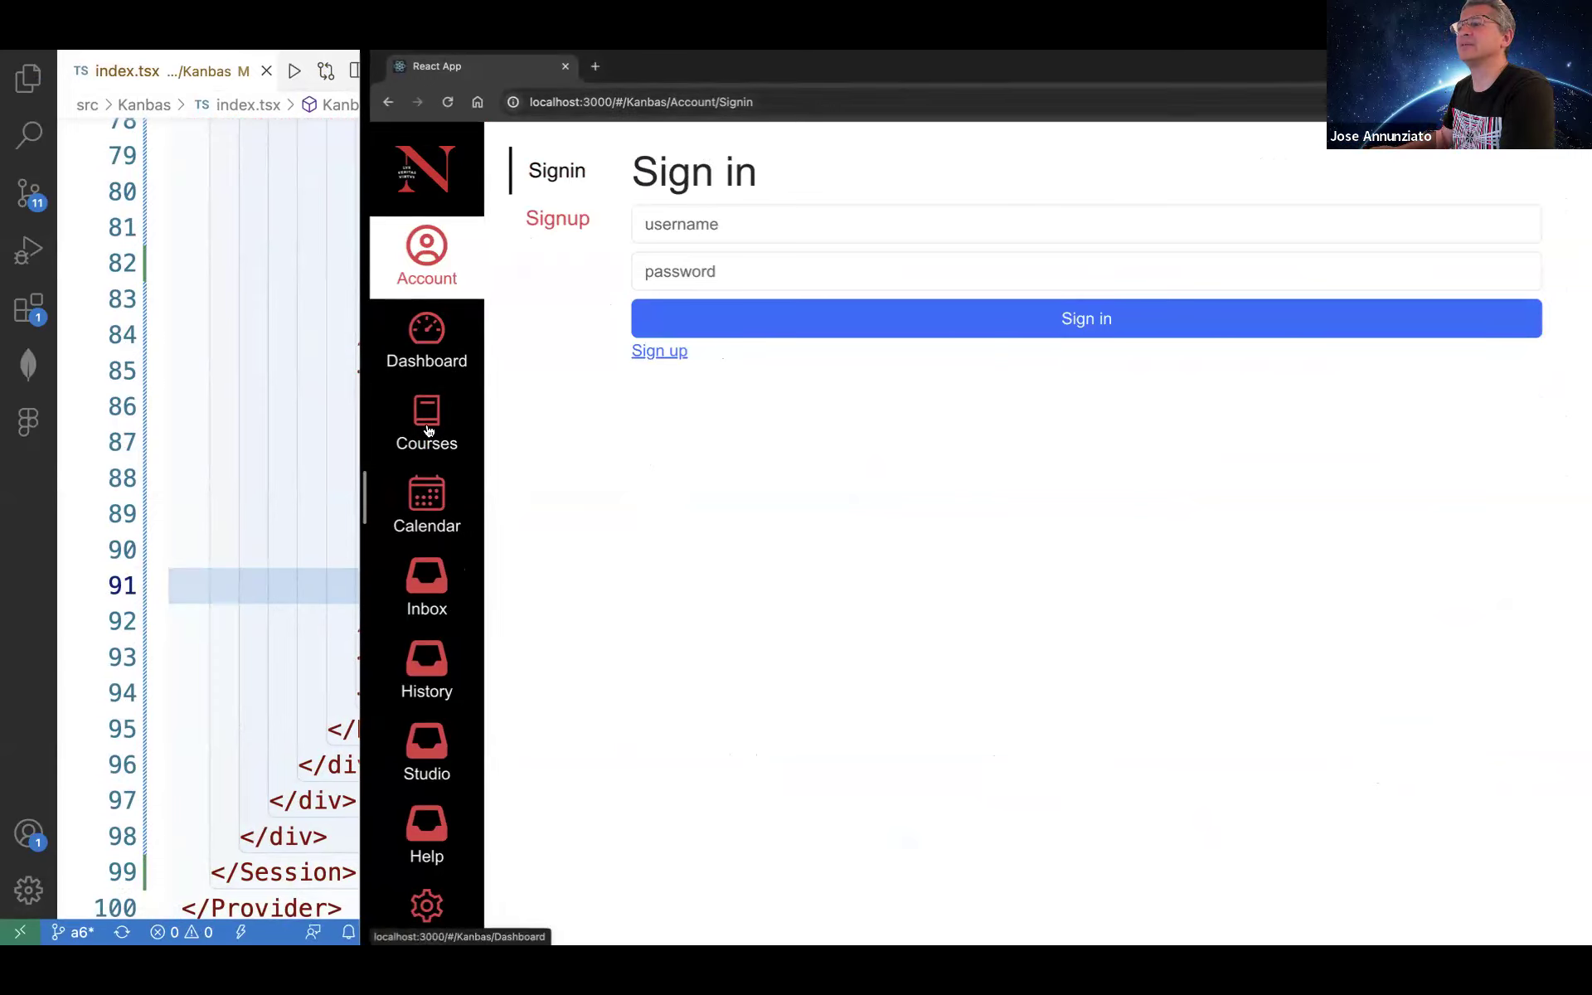
left_click(426, 505)
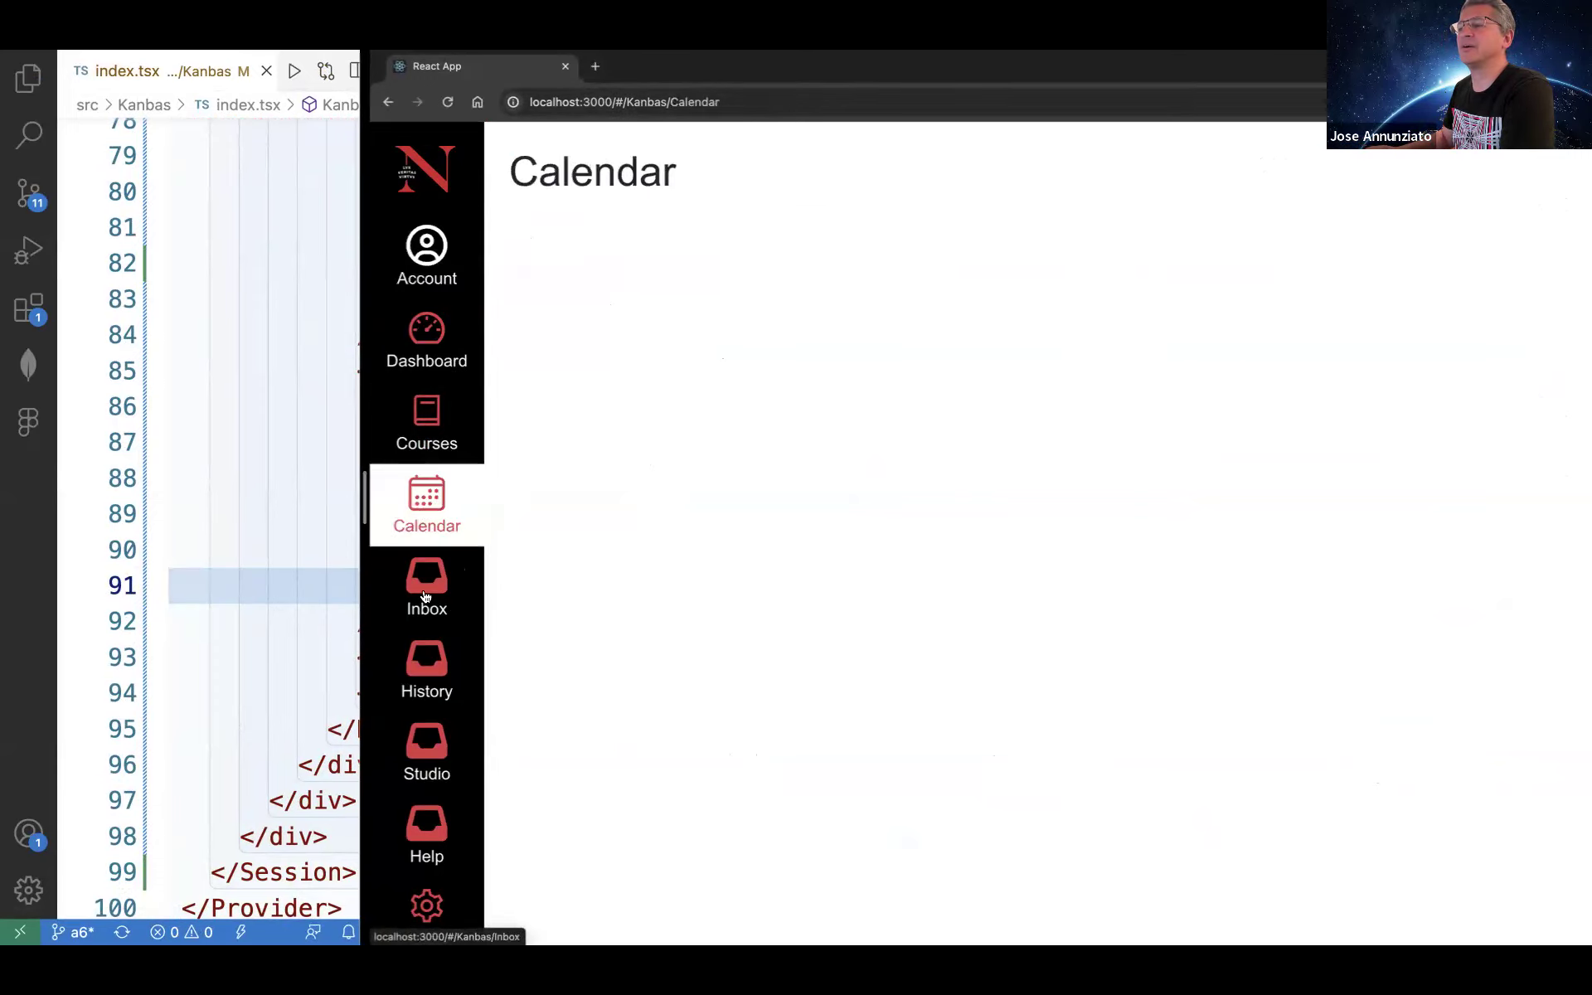
left_click(426, 670)
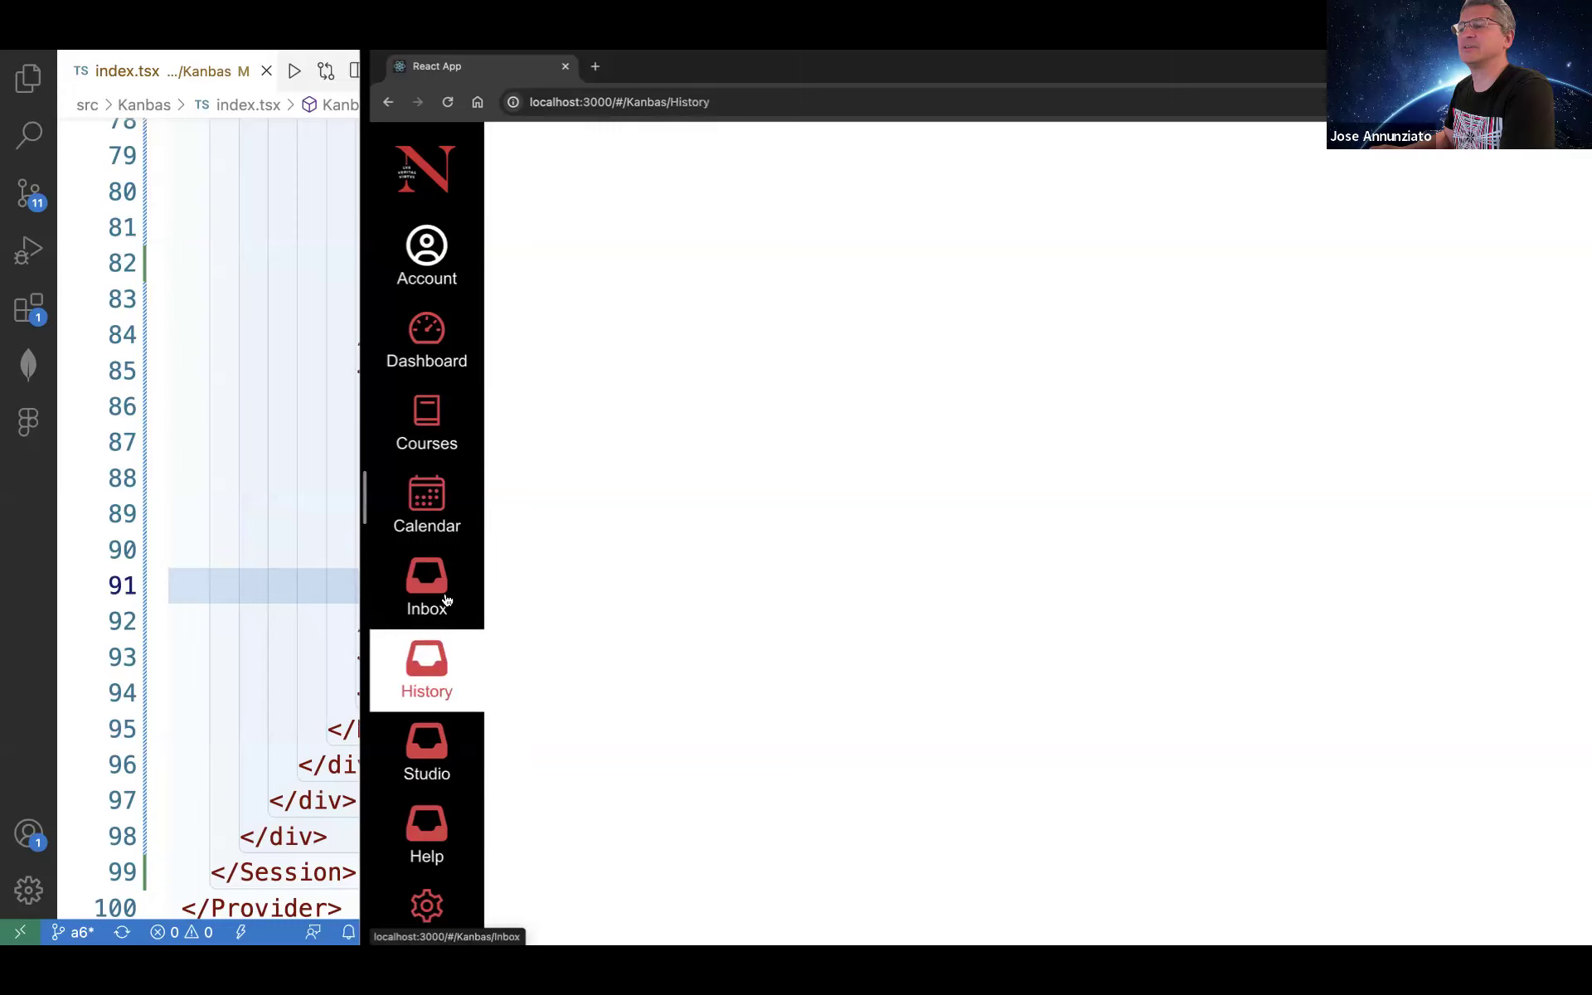
left_click(426, 249)
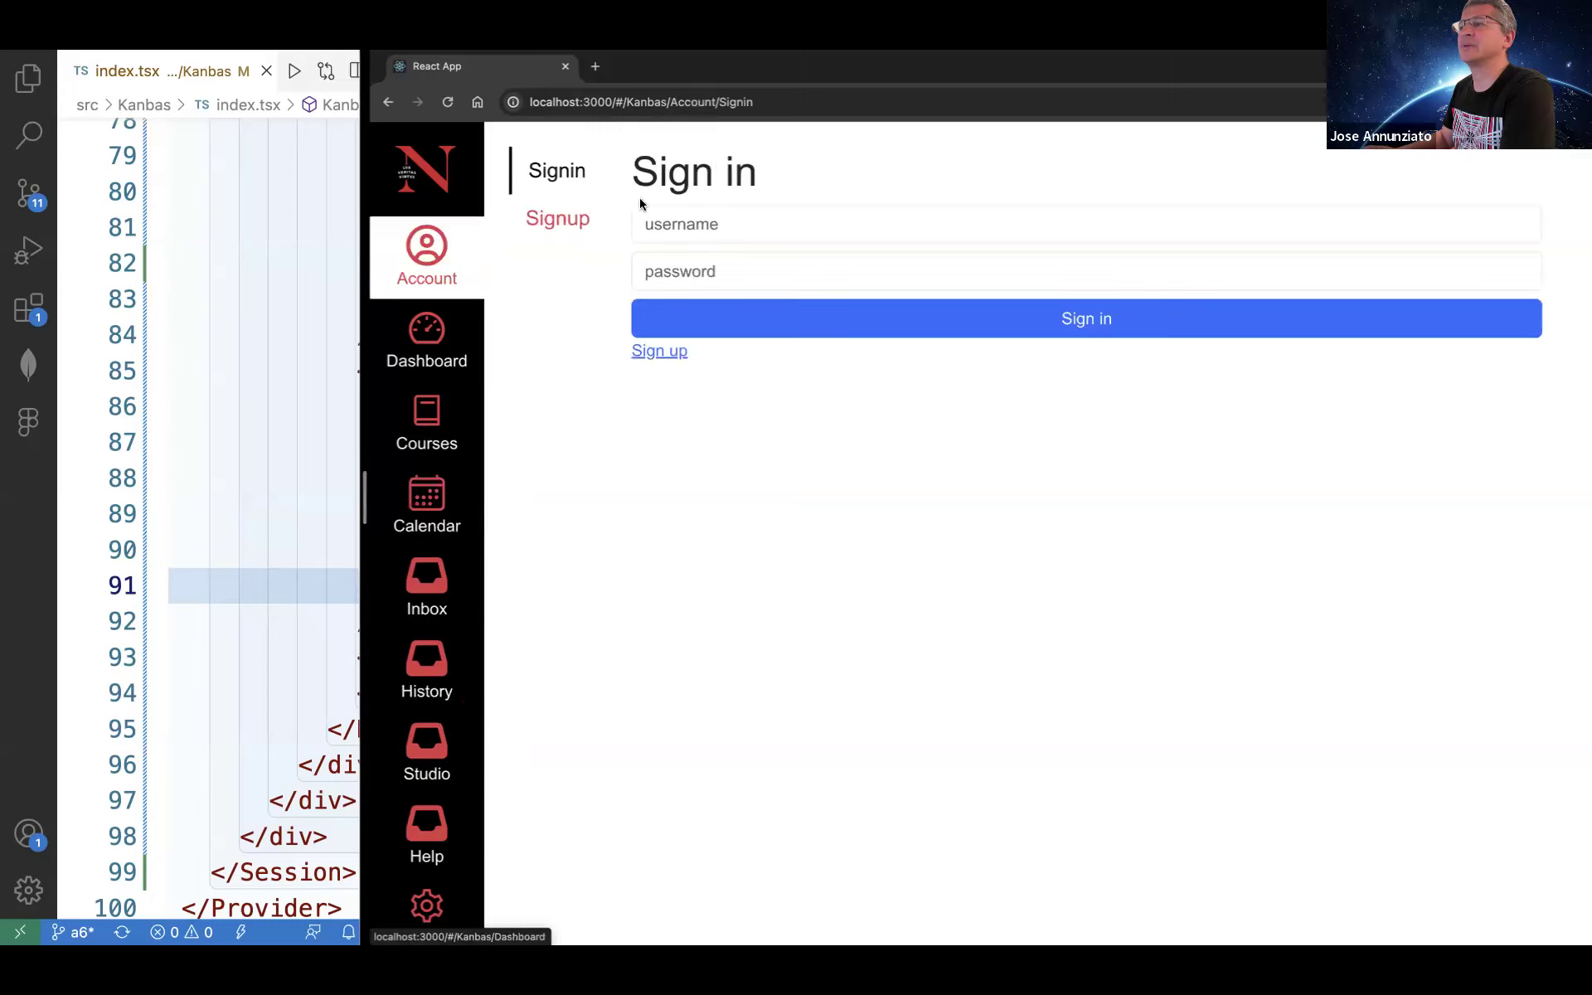
mouse_move(759, 162)
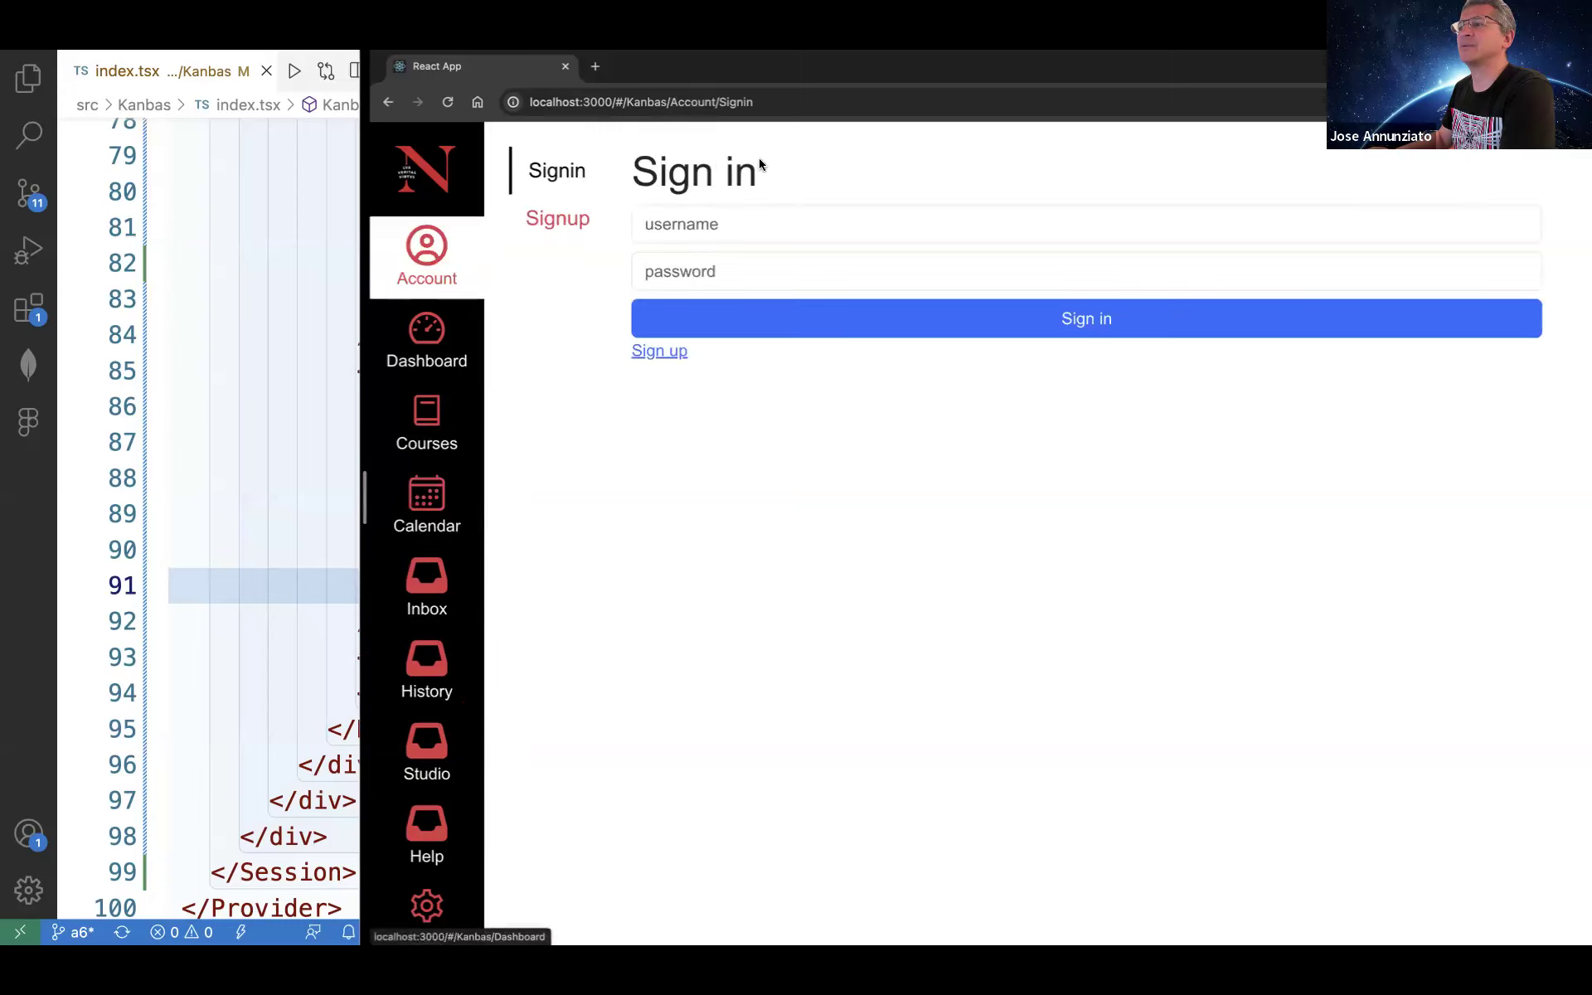
- Sign in as bob with autofilled credentials and reach the Dashboard of 21 published courses
left_click(1084, 219)
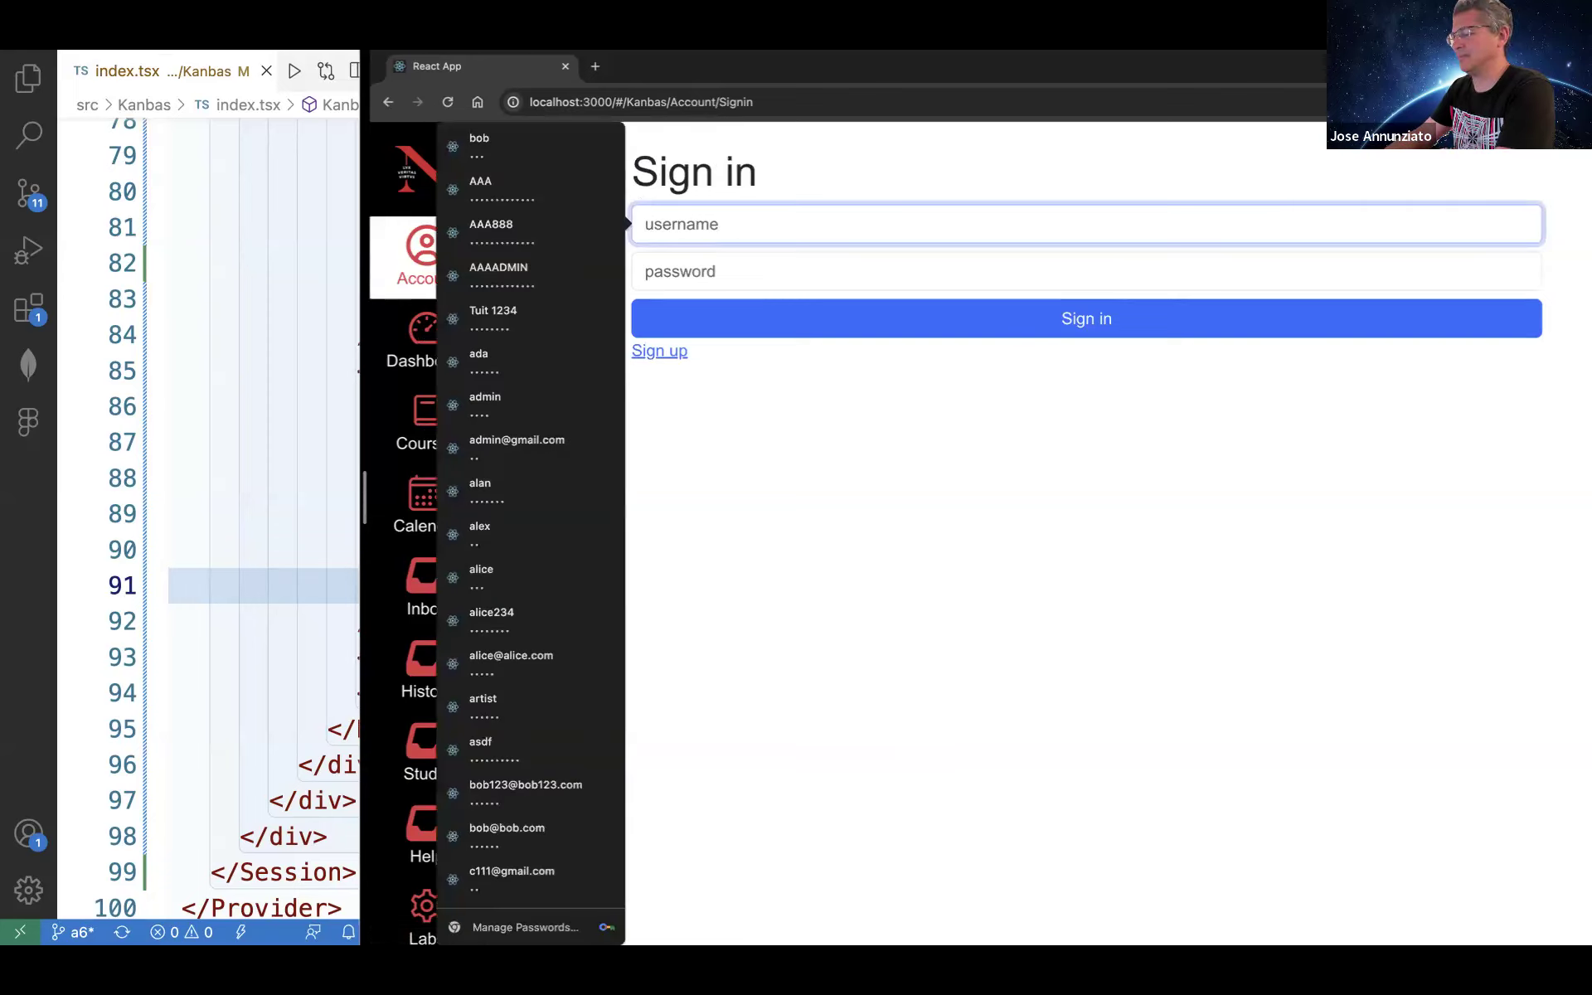
left_click(478, 145)
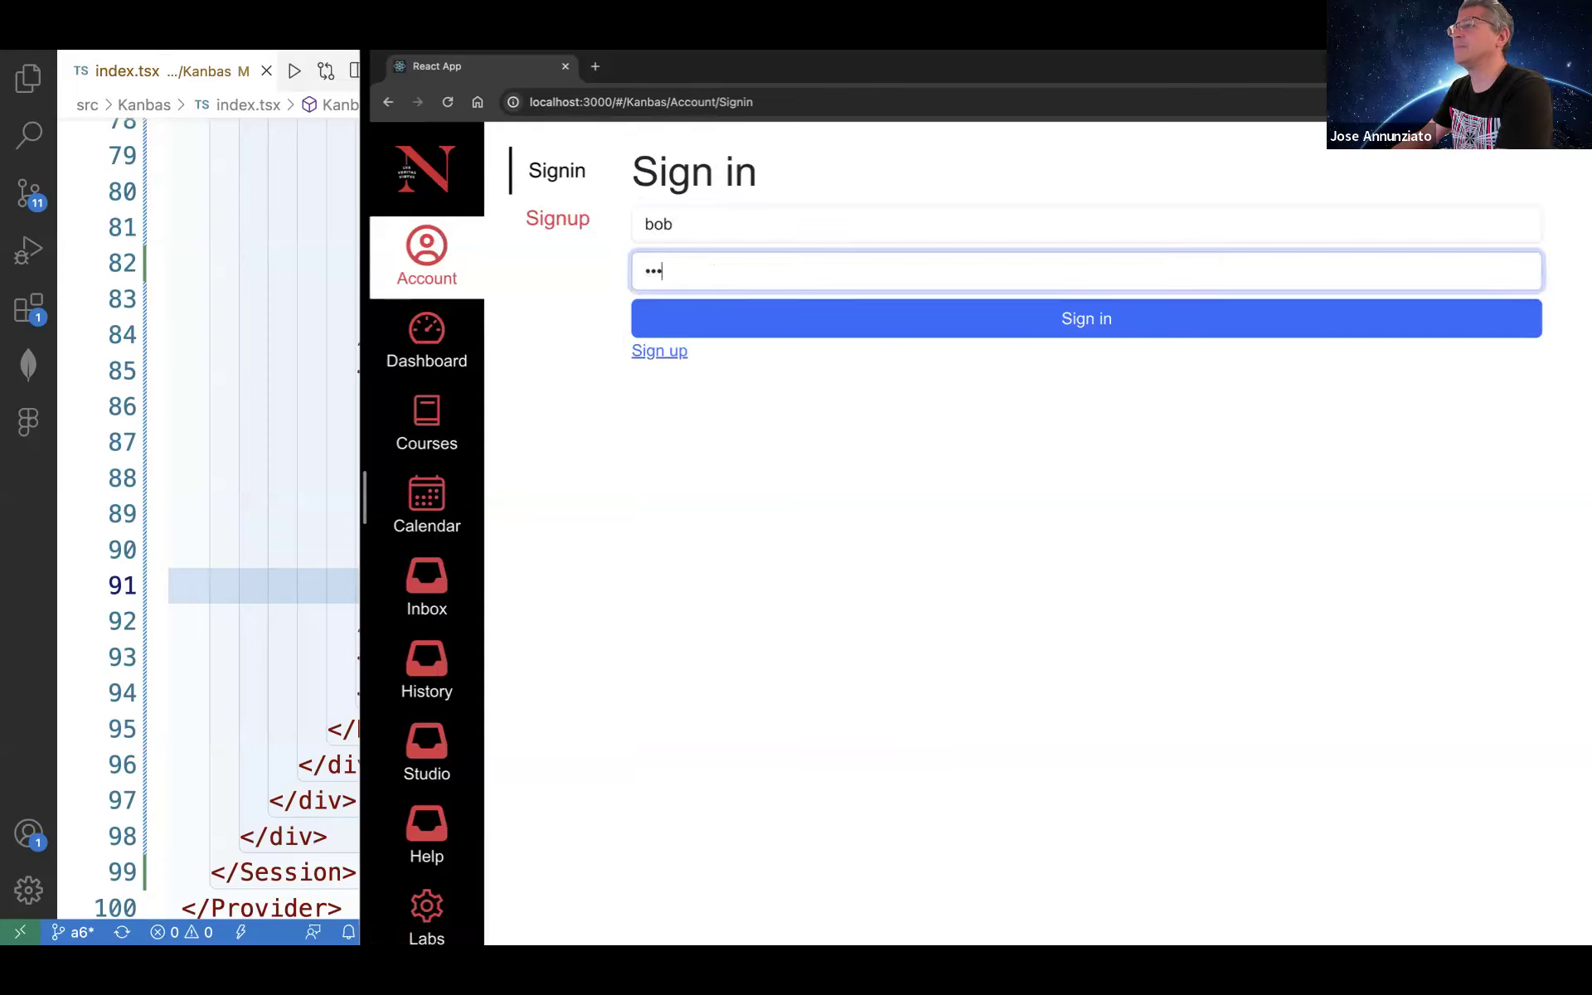
left_click(1087, 318)
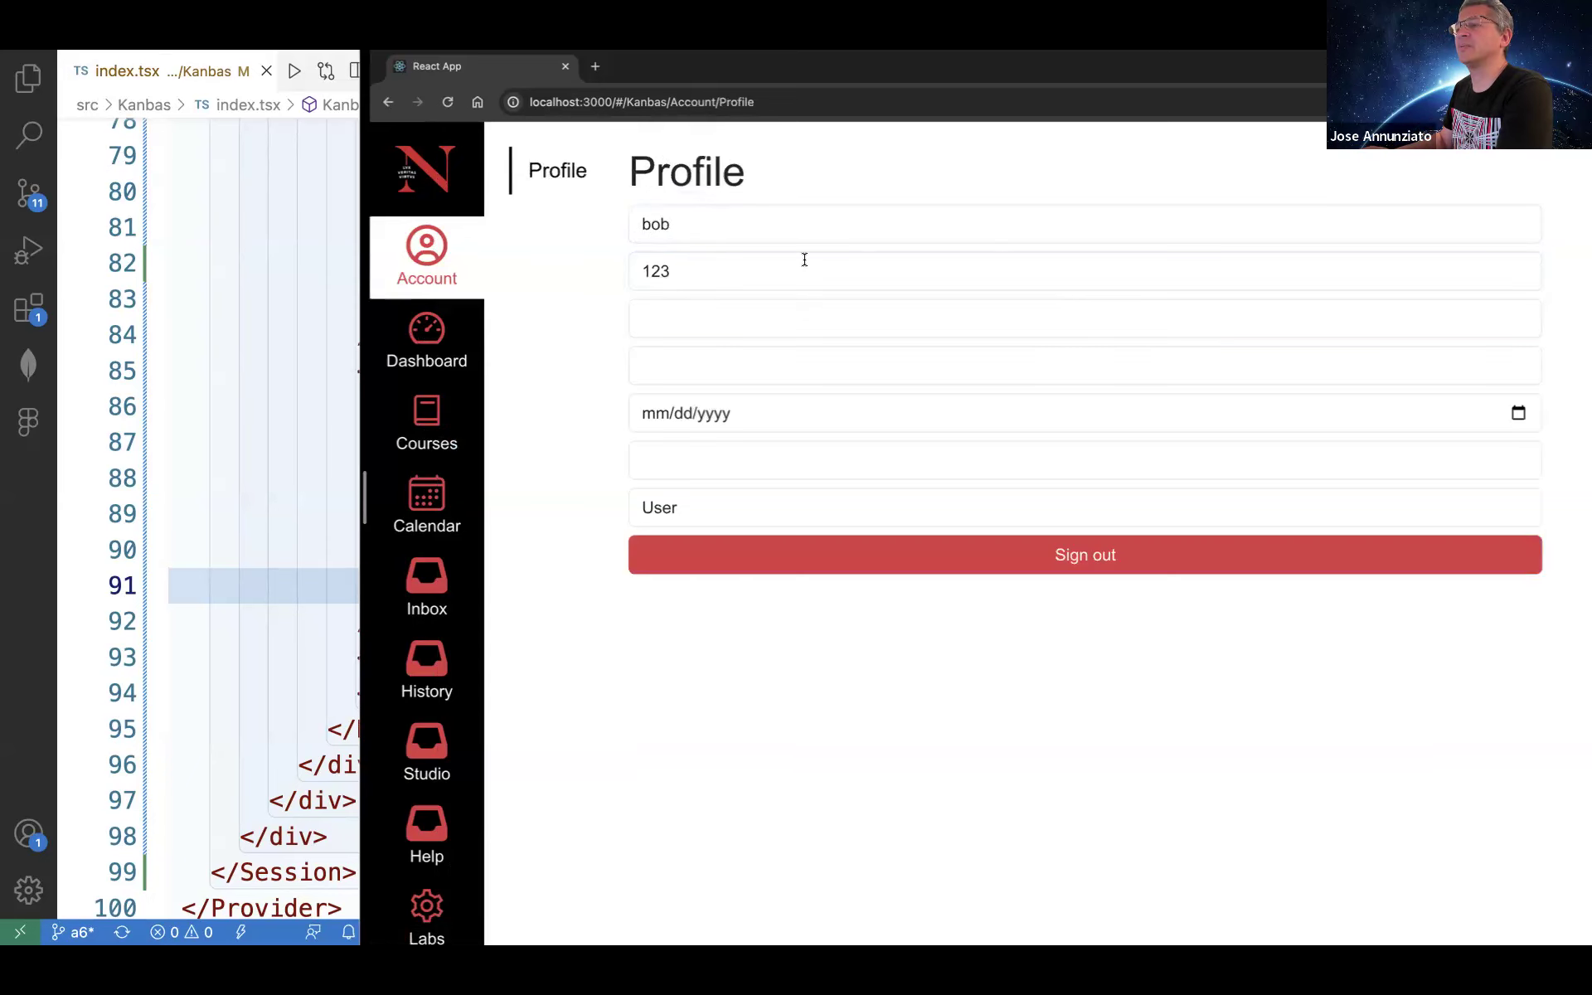
left_click(426, 340)
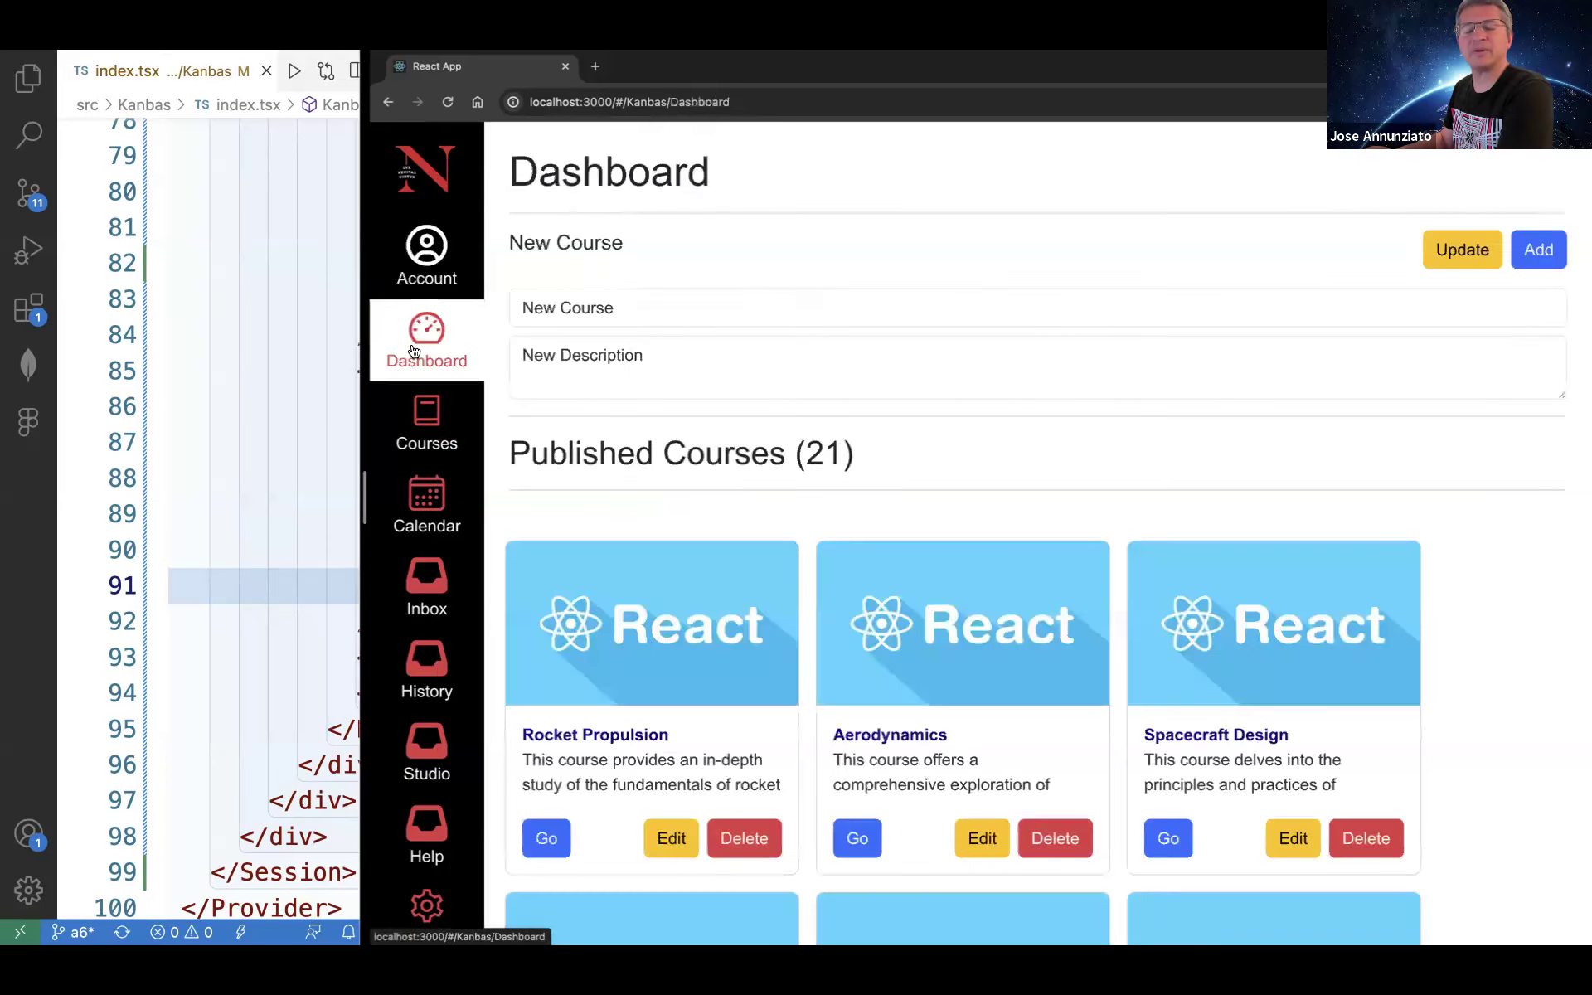